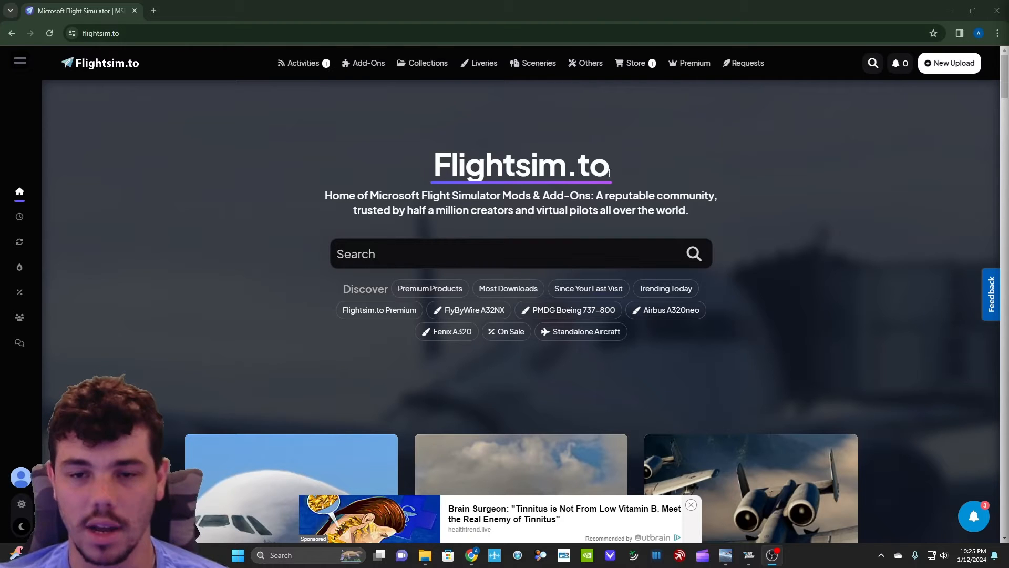
mouse_move(364, 234)
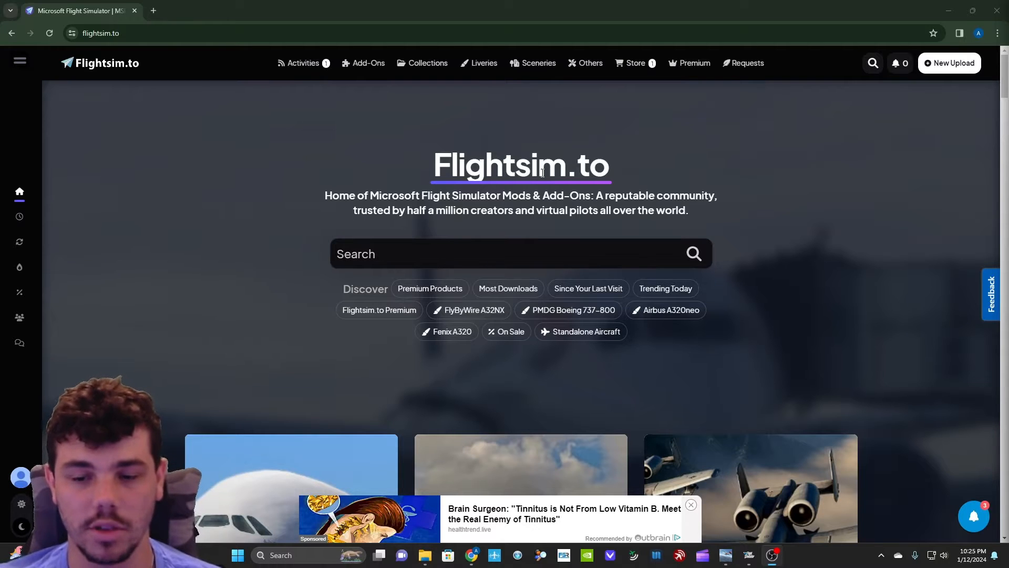
- Scroll down the Flightsim.to home page past the discover shortcuts and trending add-ons
scroll(down, 3)
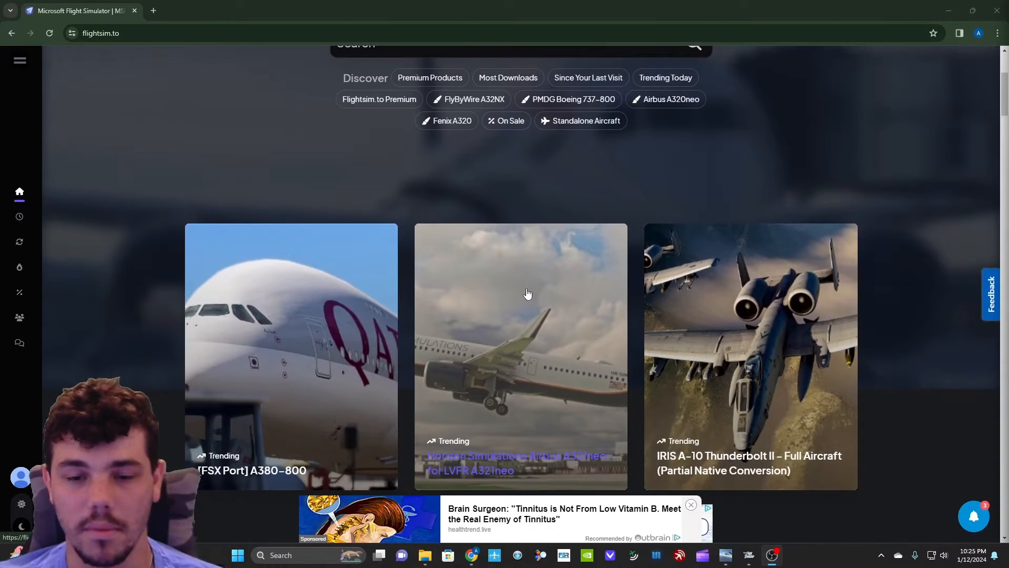
scroll(down, 3)
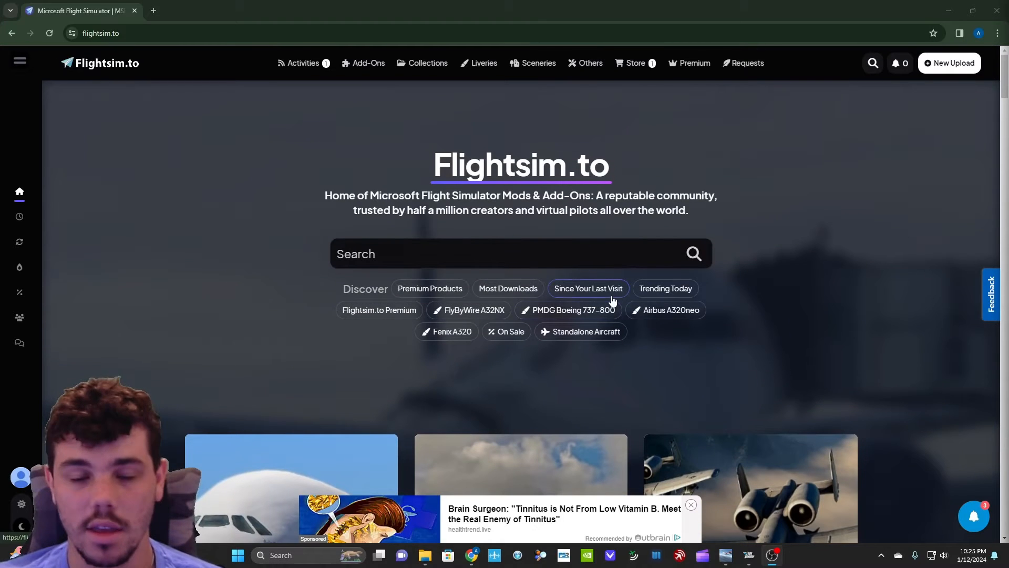
mouse_move(766, 255)
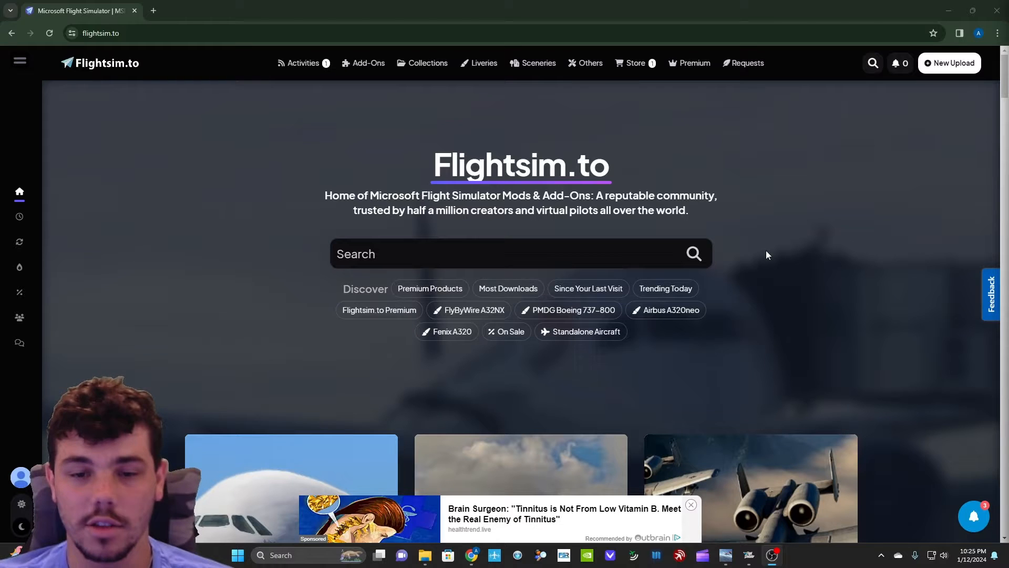
mouse_move(751, 259)
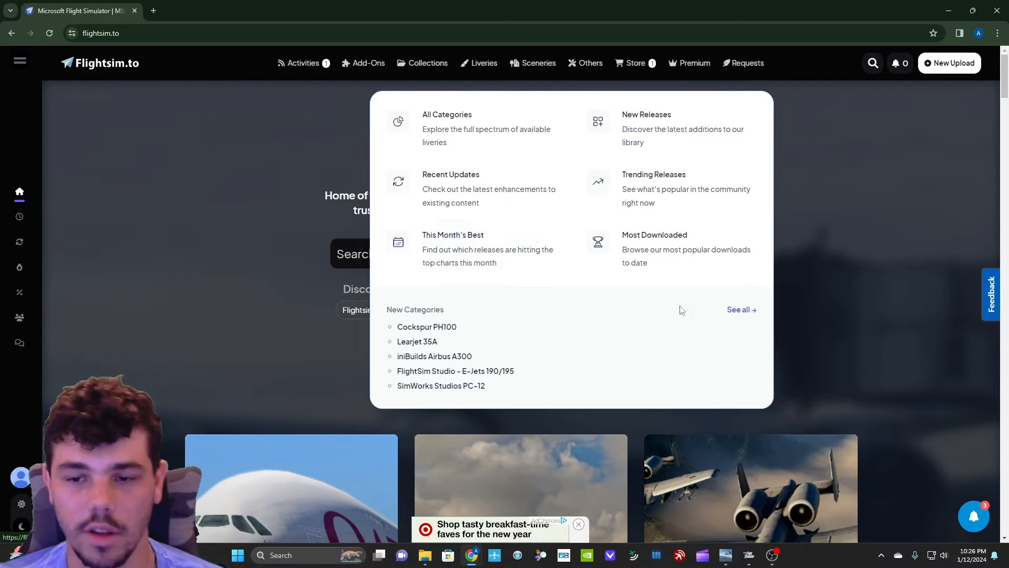
- Go to All Categories for liveries and search the categories for 'a32n'
click(483, 63)
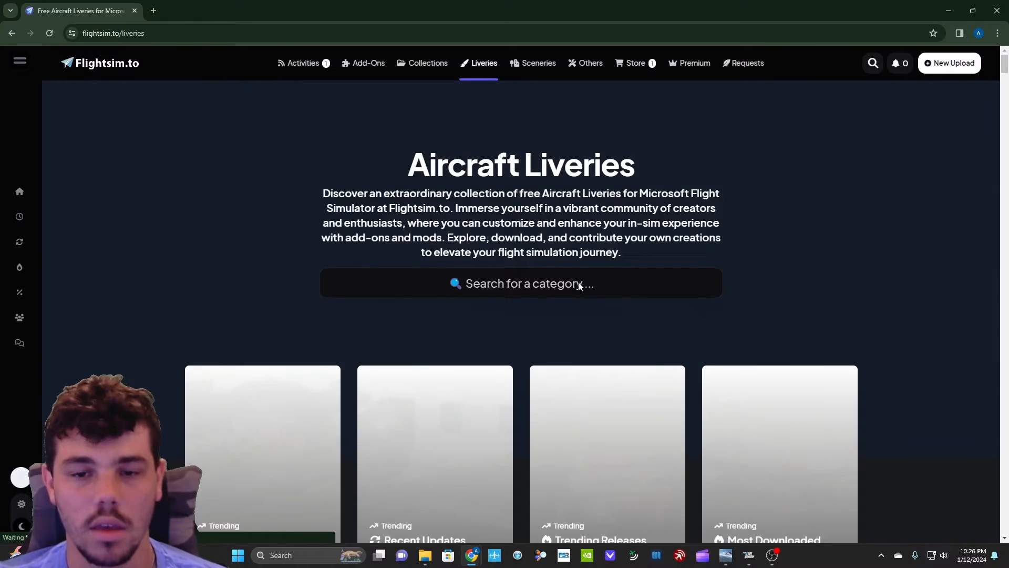
click(521, 282)
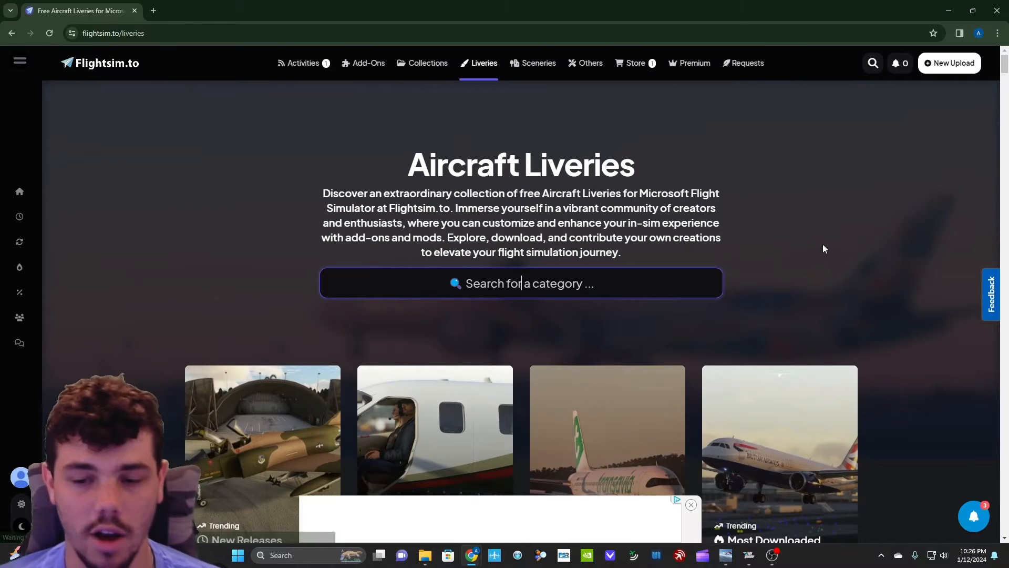
text(a32n)
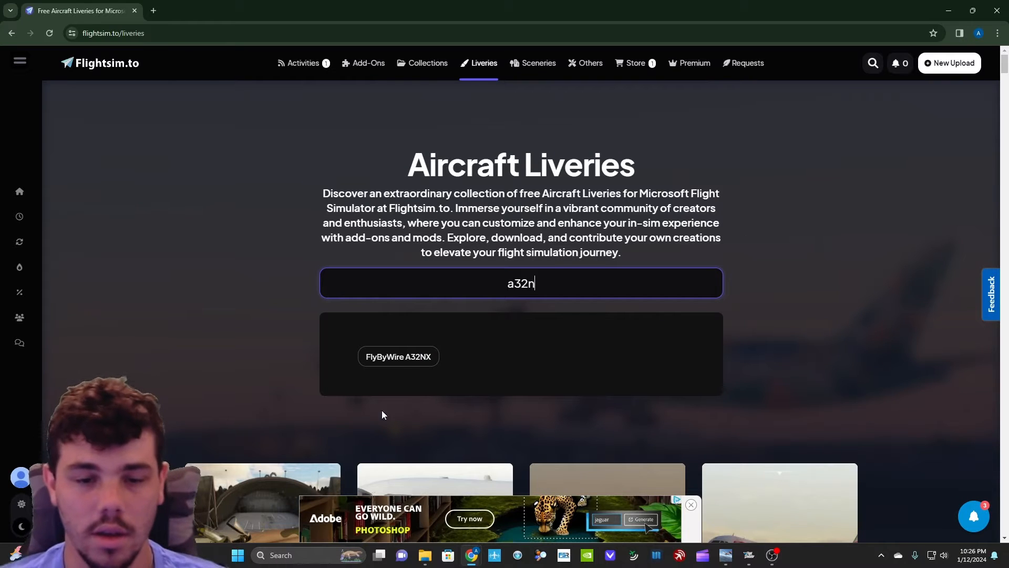
- Enter the FlyByWire A32NX category and scroll its livery listings down to the pagination and back up
click(397, 357)
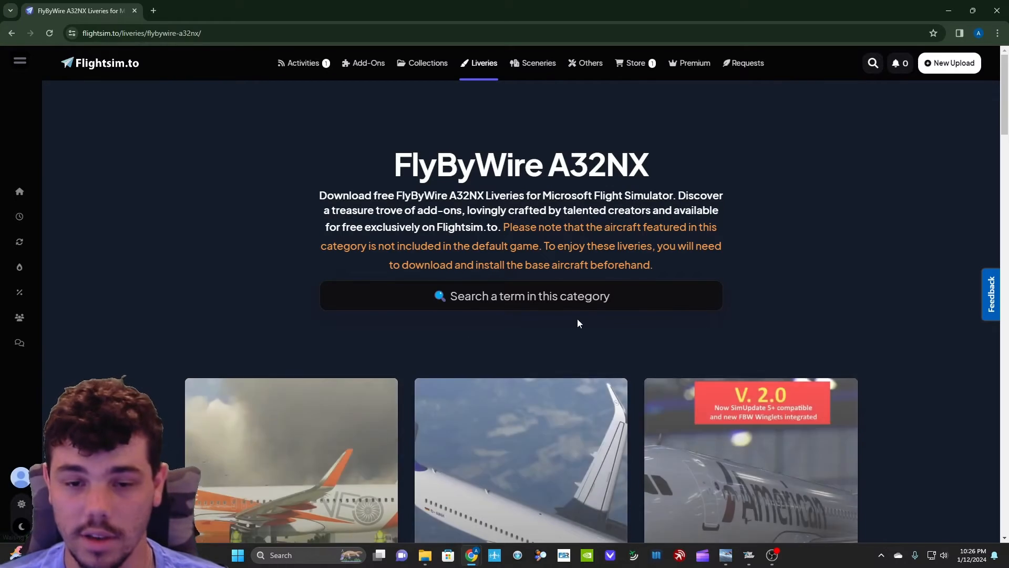
scroll(down, 3)
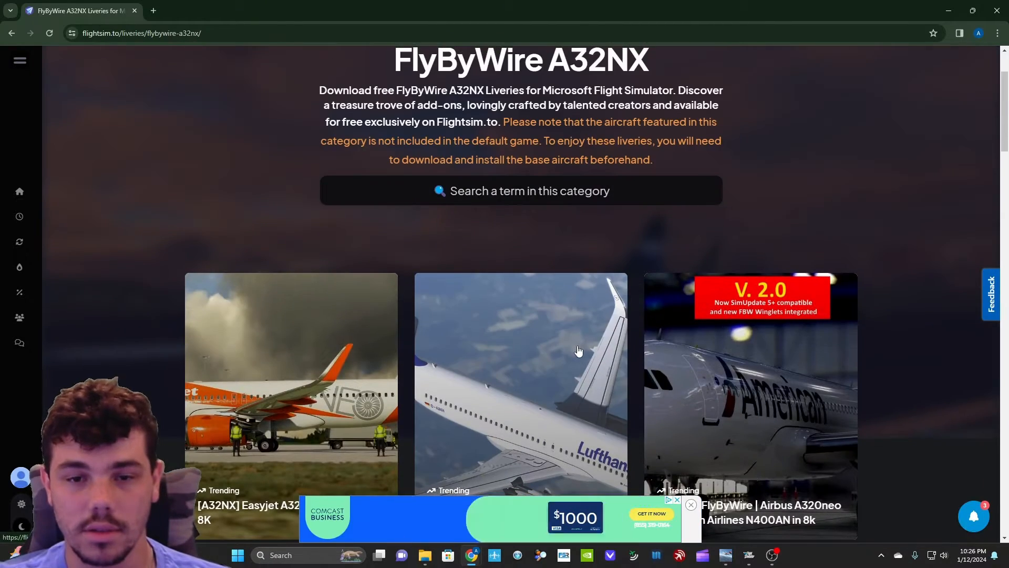
scroll(down, 3)
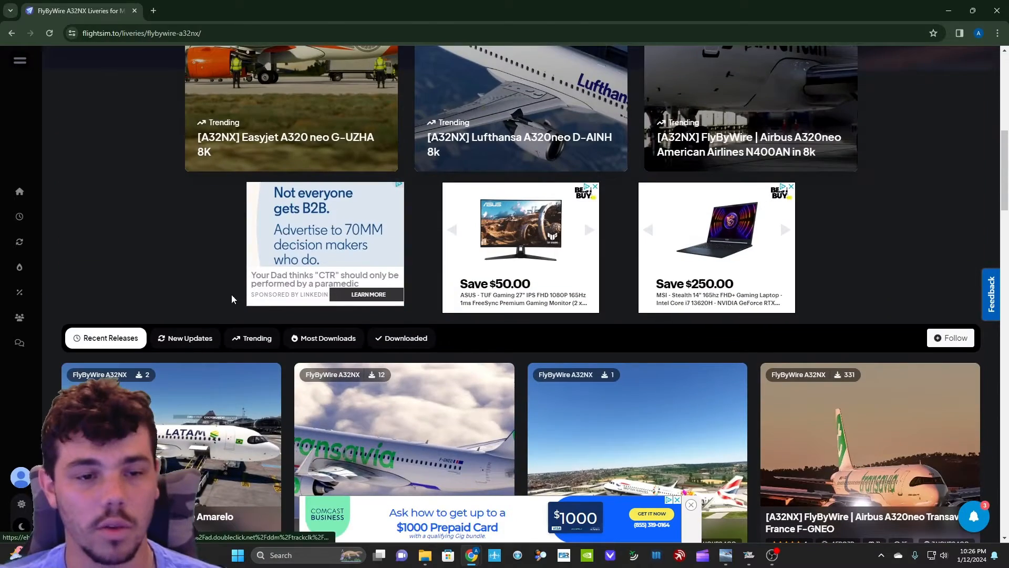
scroll(up, 3)
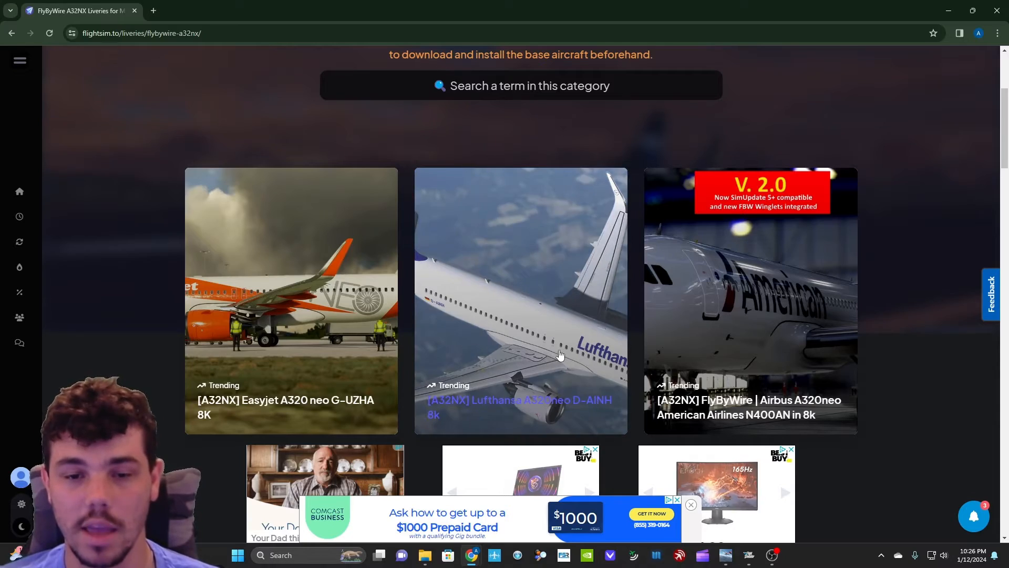
scroll(down, 3)
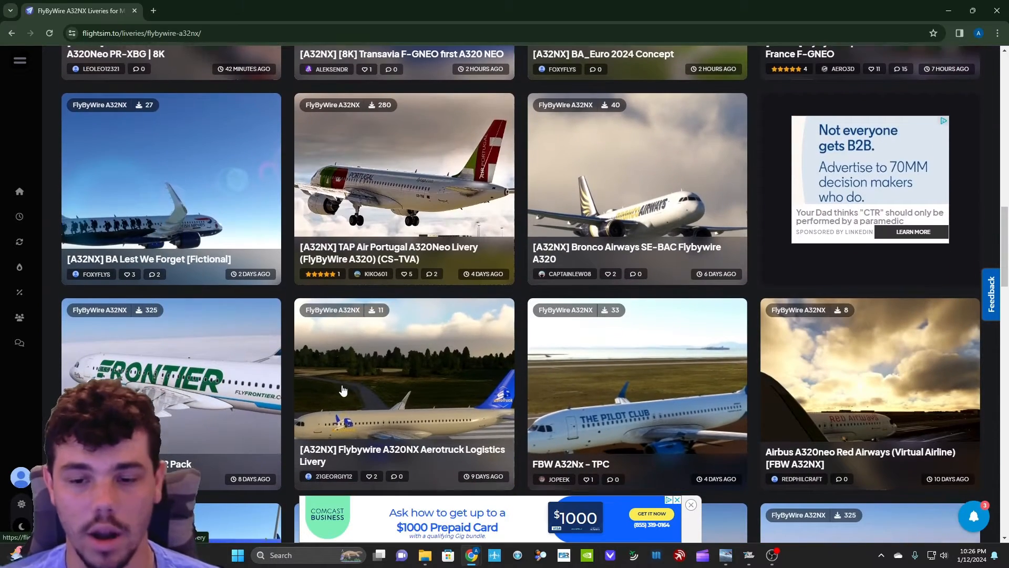
scroll(down, 3)
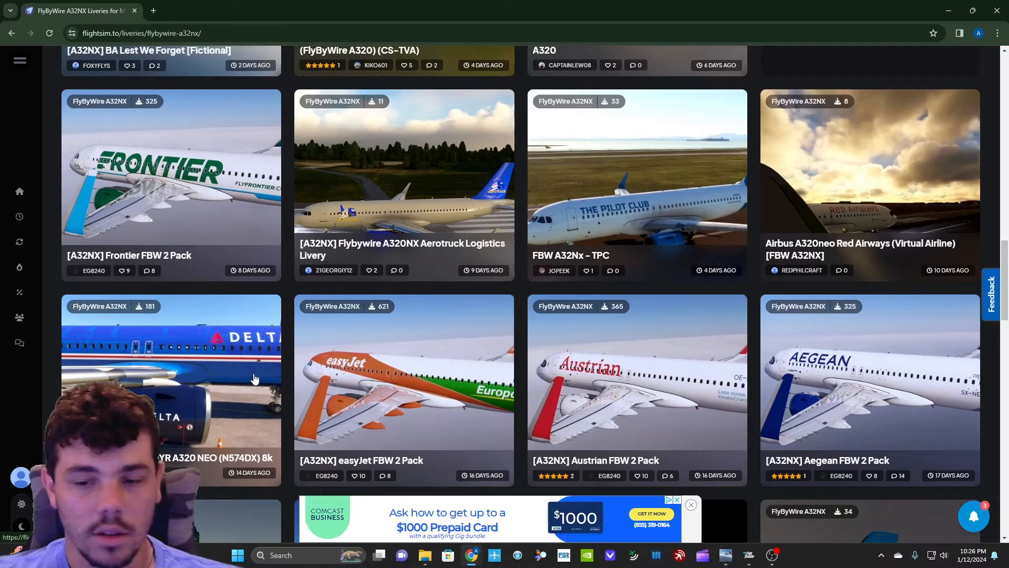
scroll(down, 3)
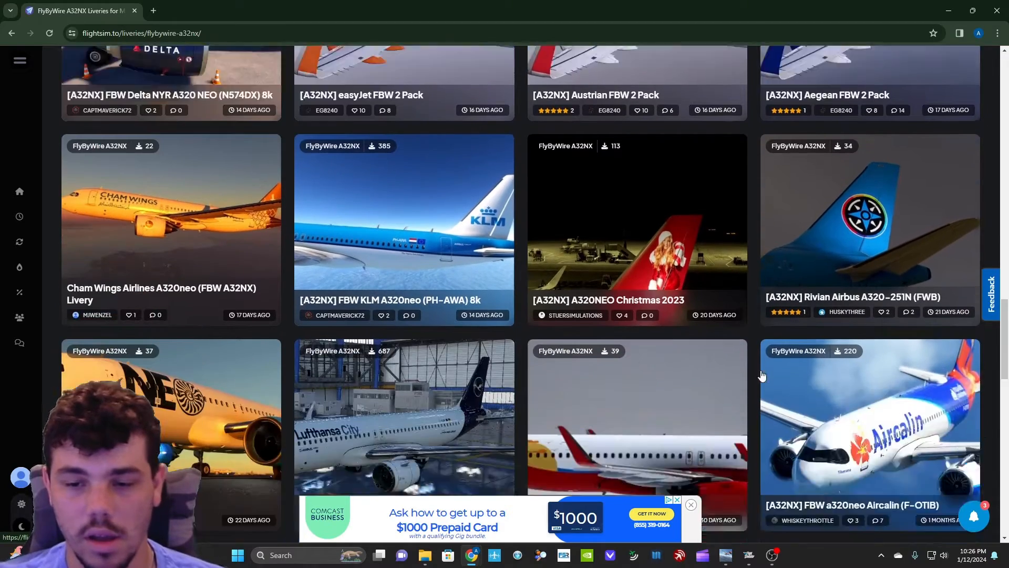
scroll(down, 3)
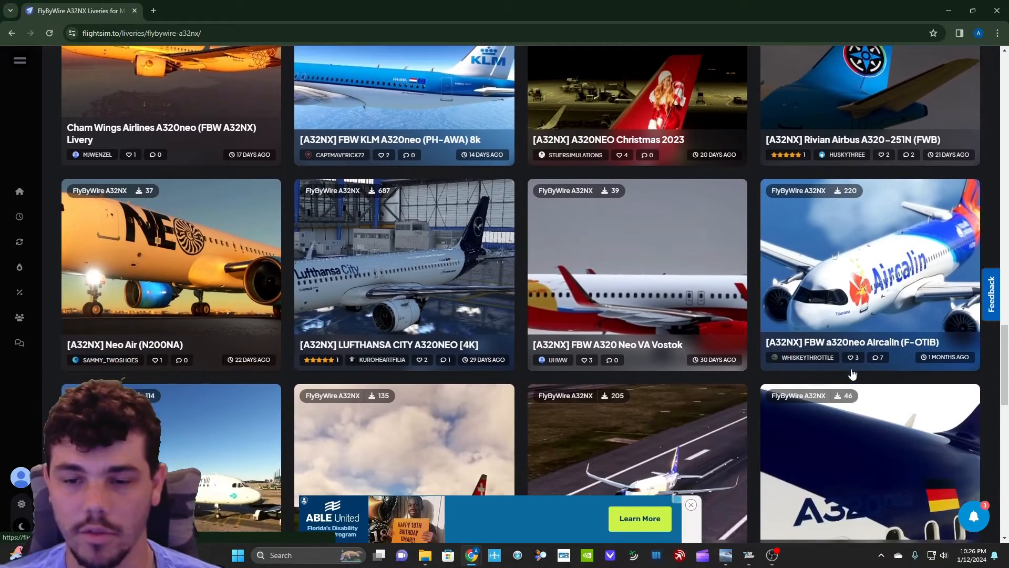
scroll(down, 3)
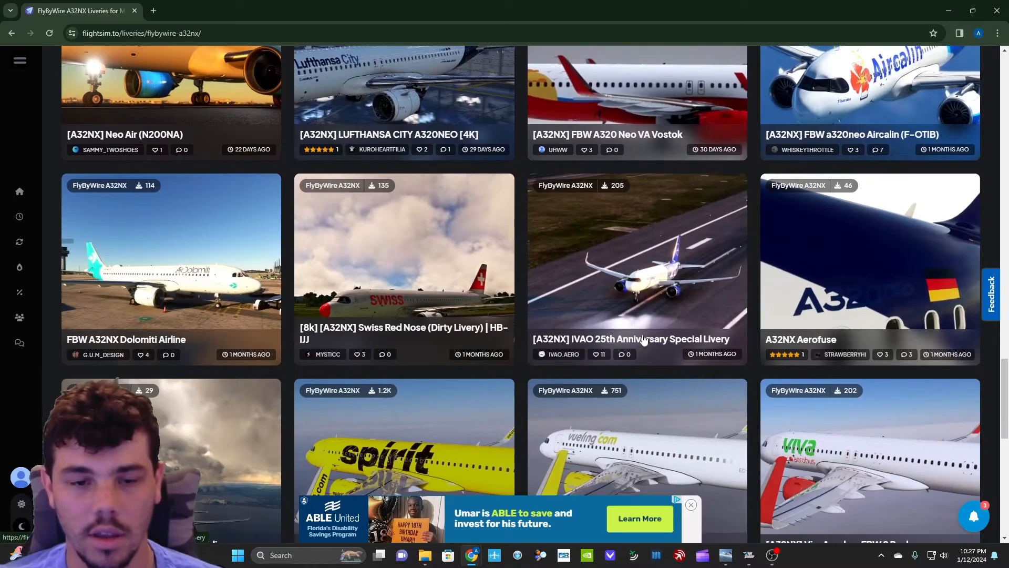
scroll(down, 3)
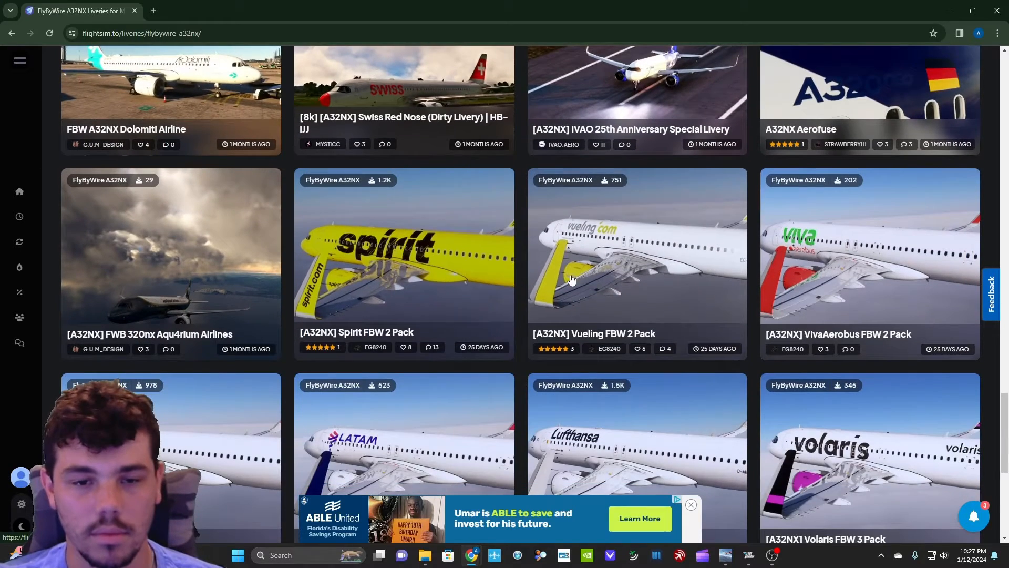
scroll(down, 3)
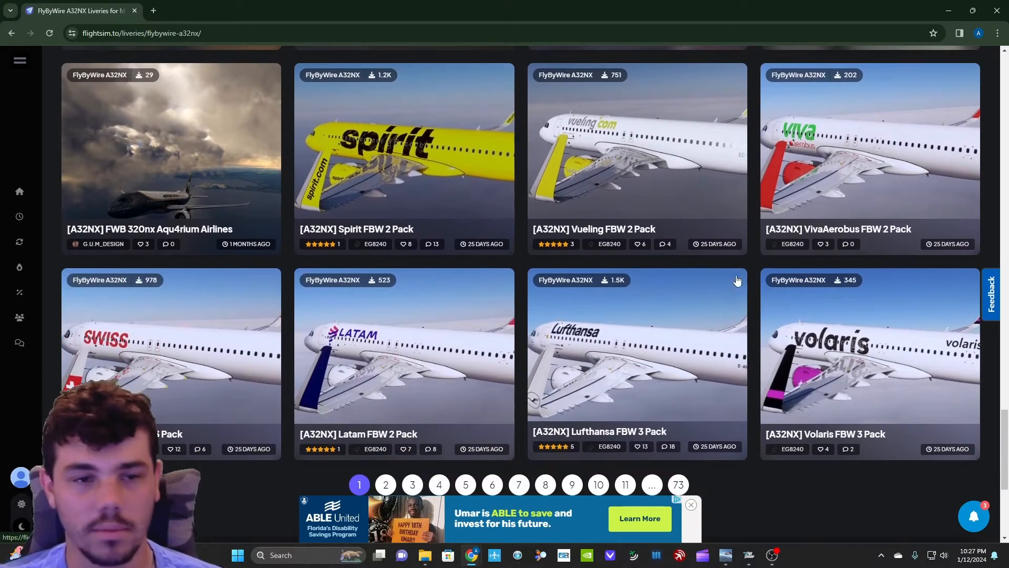
scroll(up, 3)
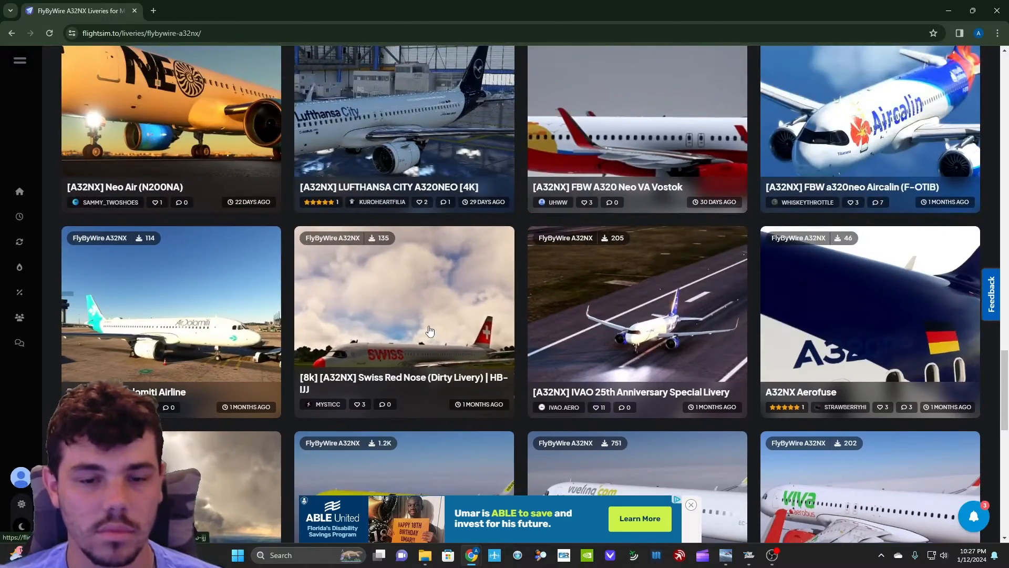
scroll(down, 3)
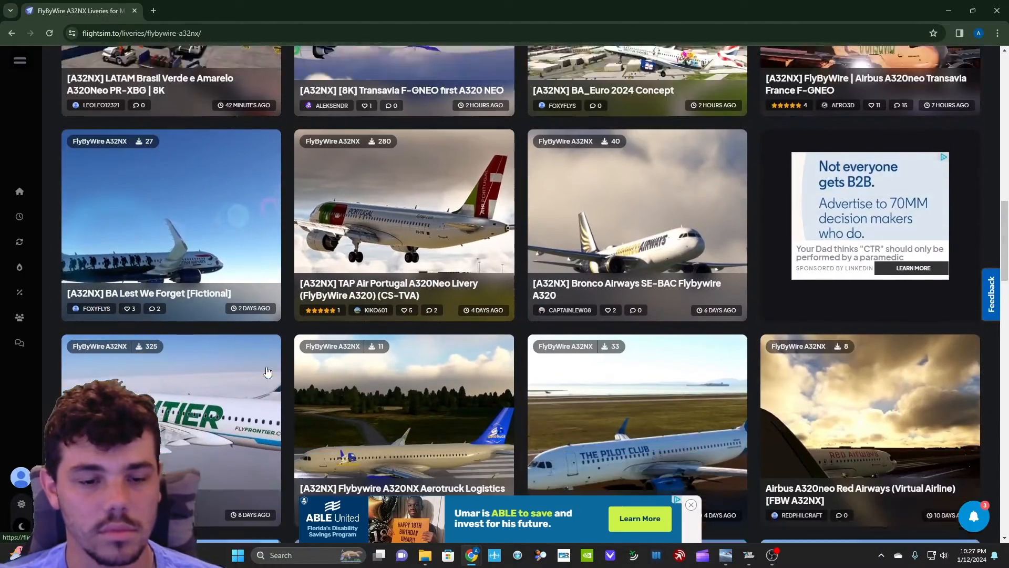
scroll(up, 3)
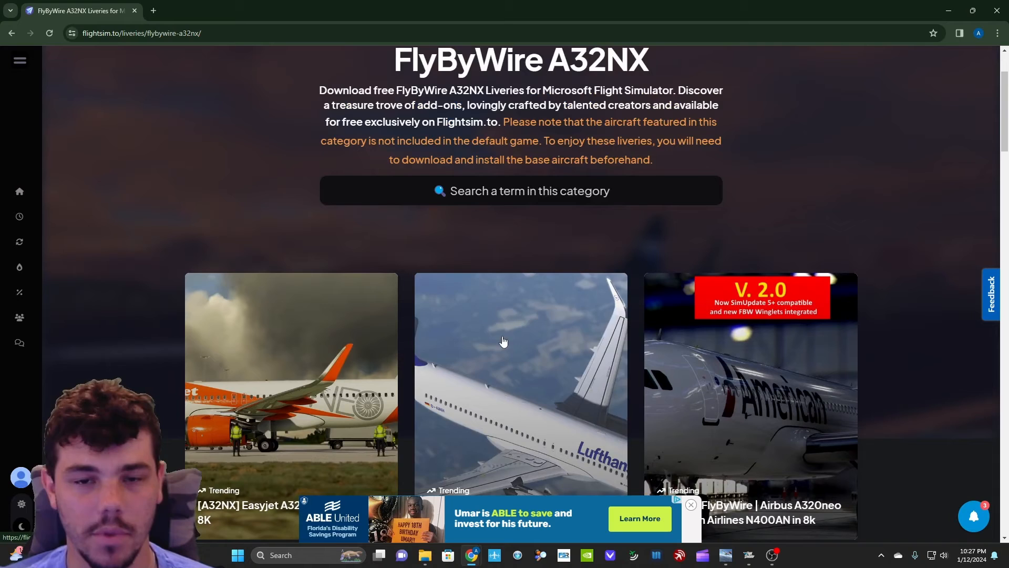
- Search the A32NX category for 'frontier' and scroll to the Sonny the Lemon Shark livery card
text(frontier)
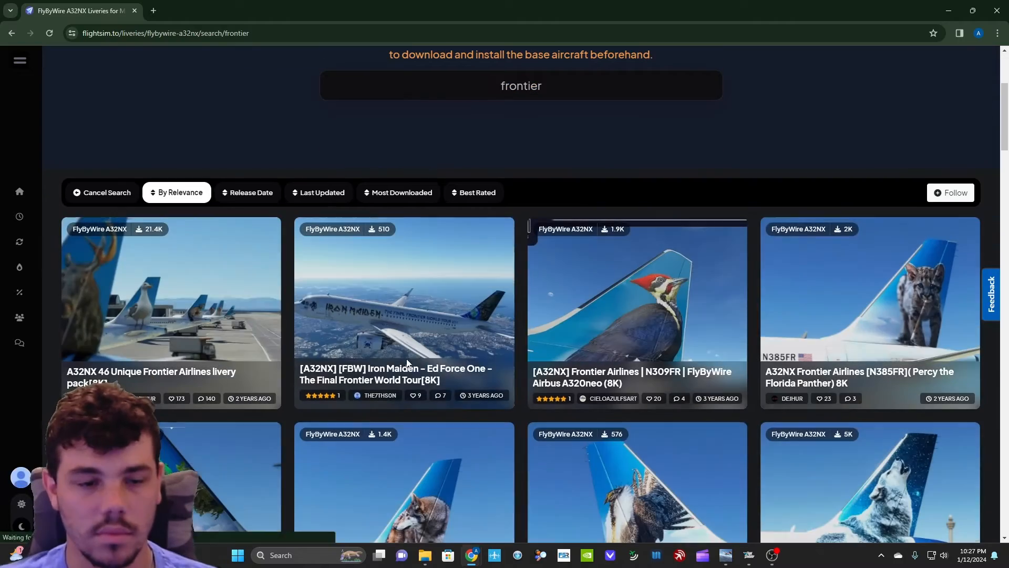
scroll(down, 3)
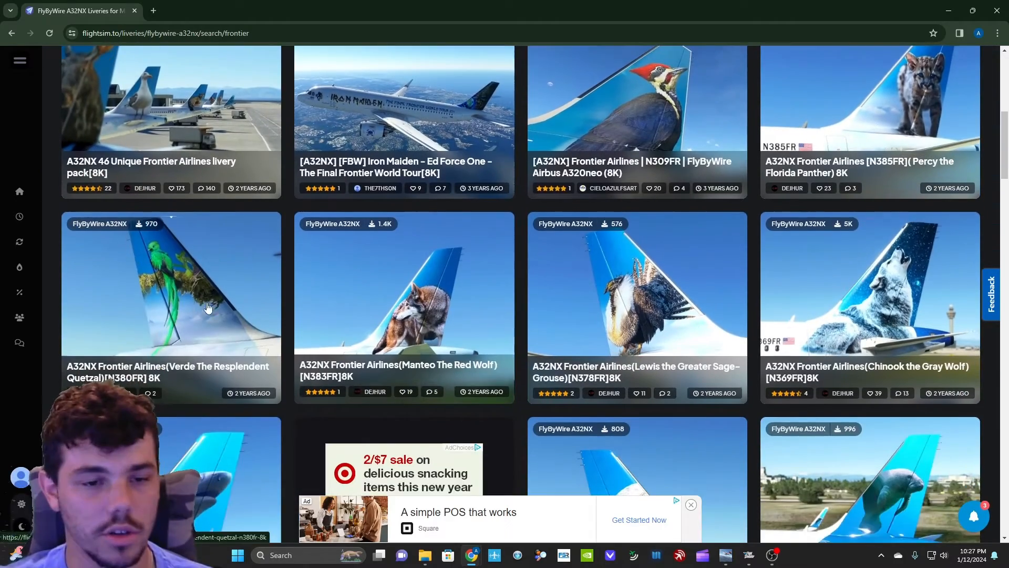
scroll(down, 3)
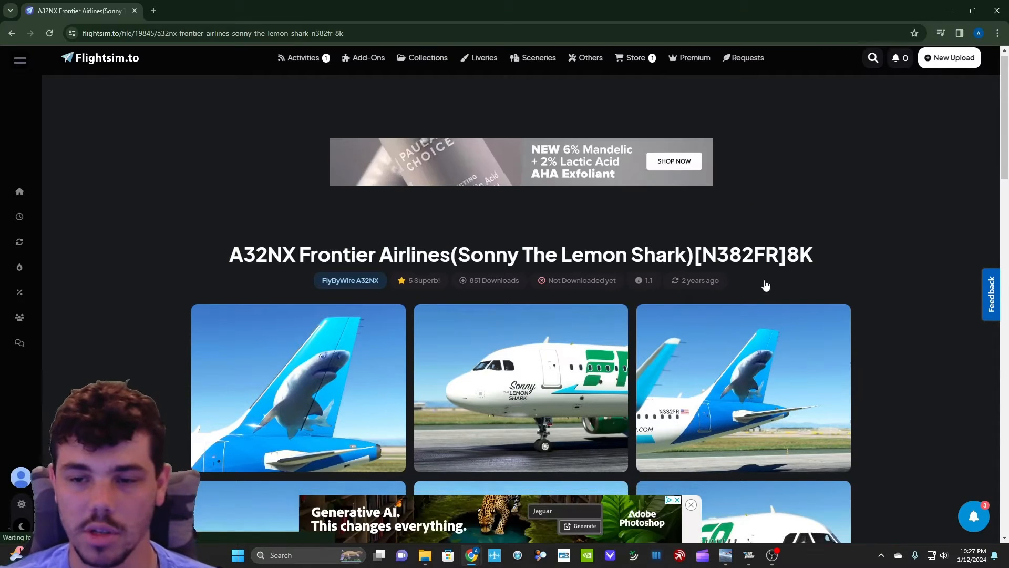
- Scroll the Sonny the Lemon Shark livery page and start its download via Download now
scroll(down, 3)
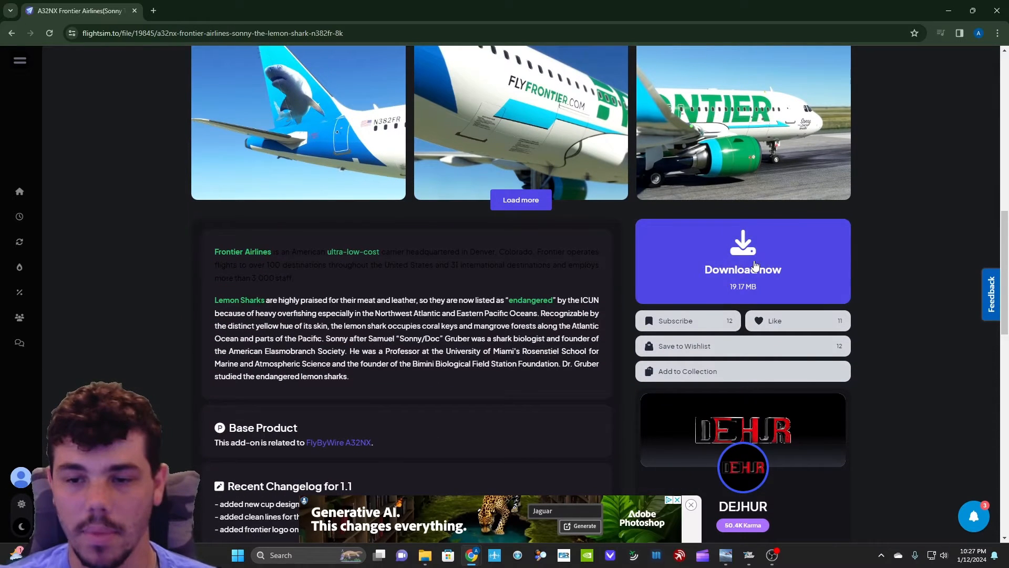
scroll(down, 3)
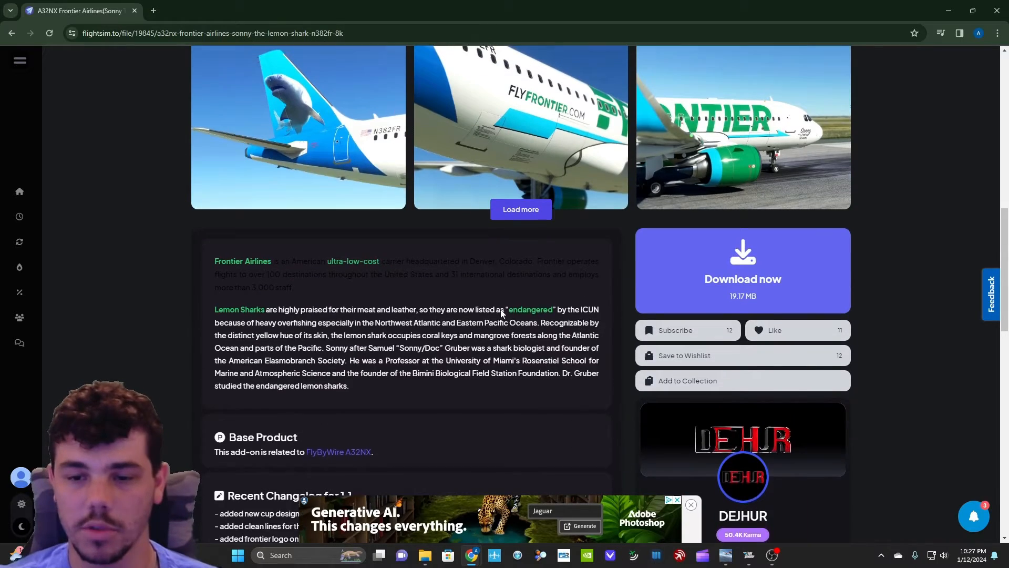
scroll(down, 3)
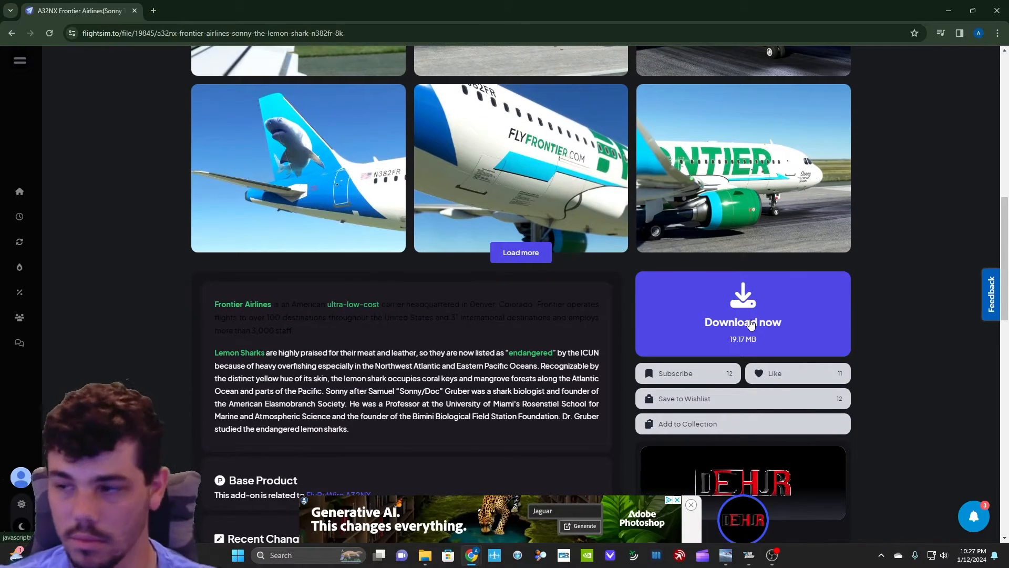
click(744, 322)
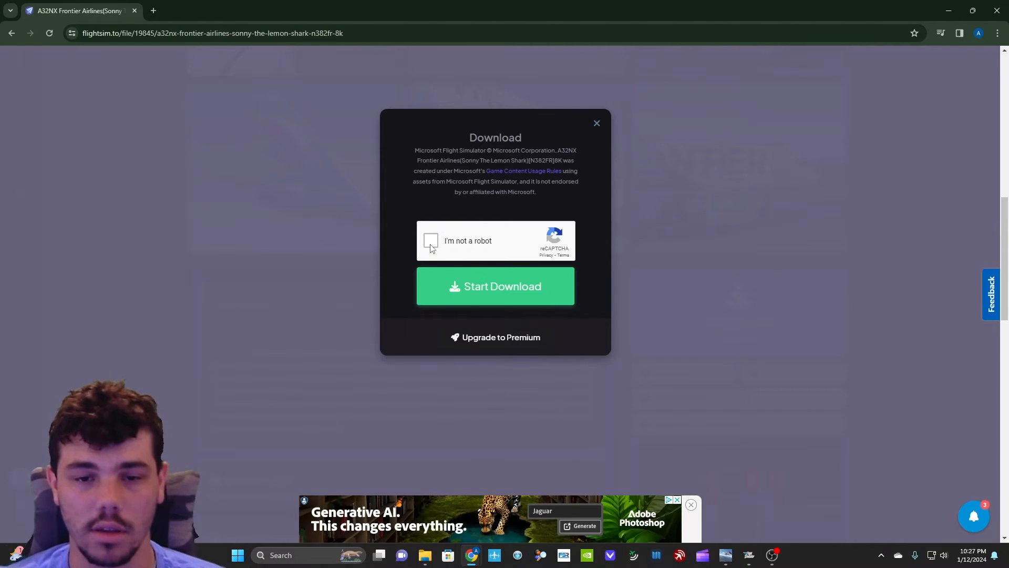
- Pass the reCAPTCHA check, start the zip download and view its progress in the browser's download history
click(496, 286)
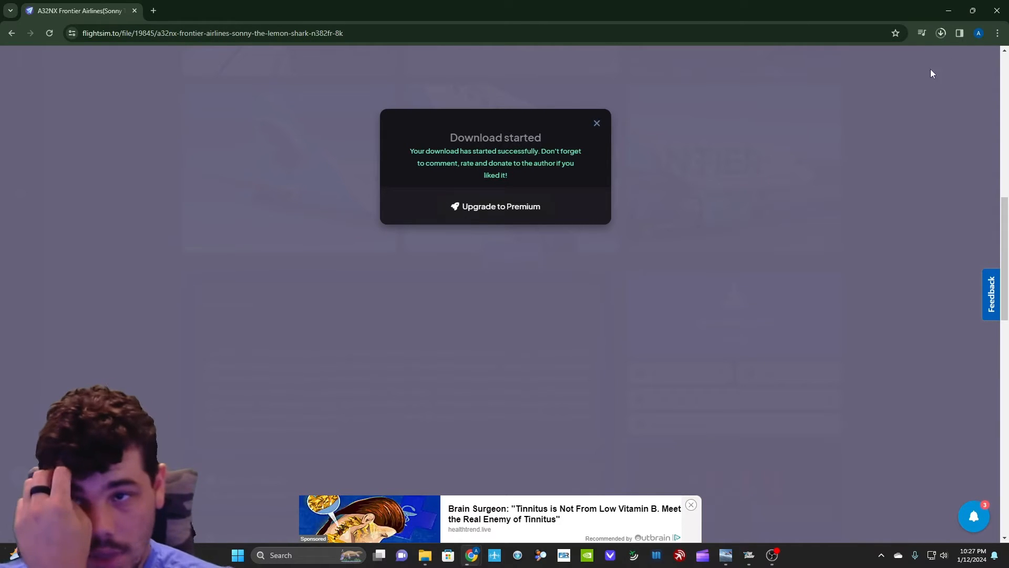
click(941, 33)
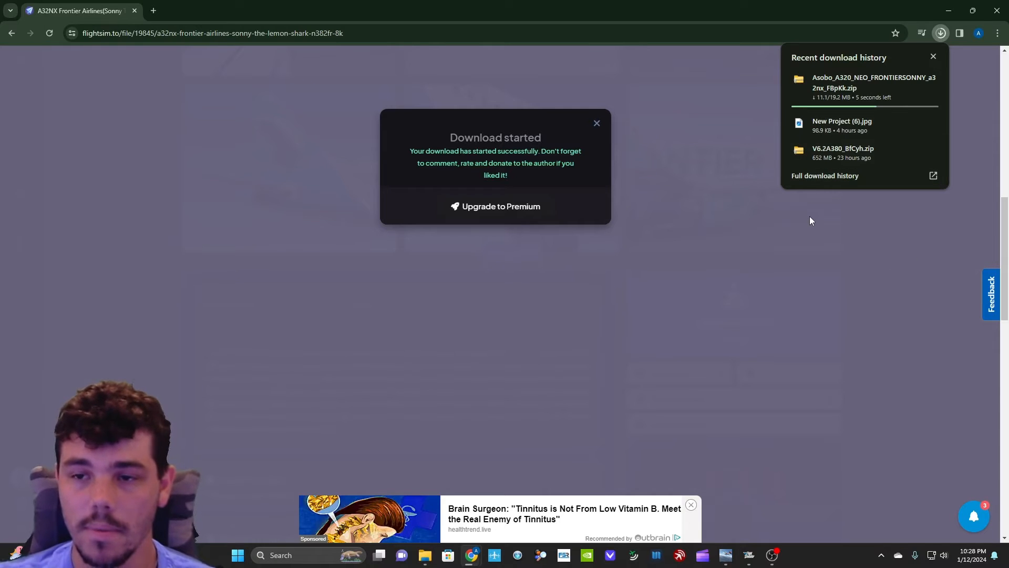
mouse_move(512, 243)
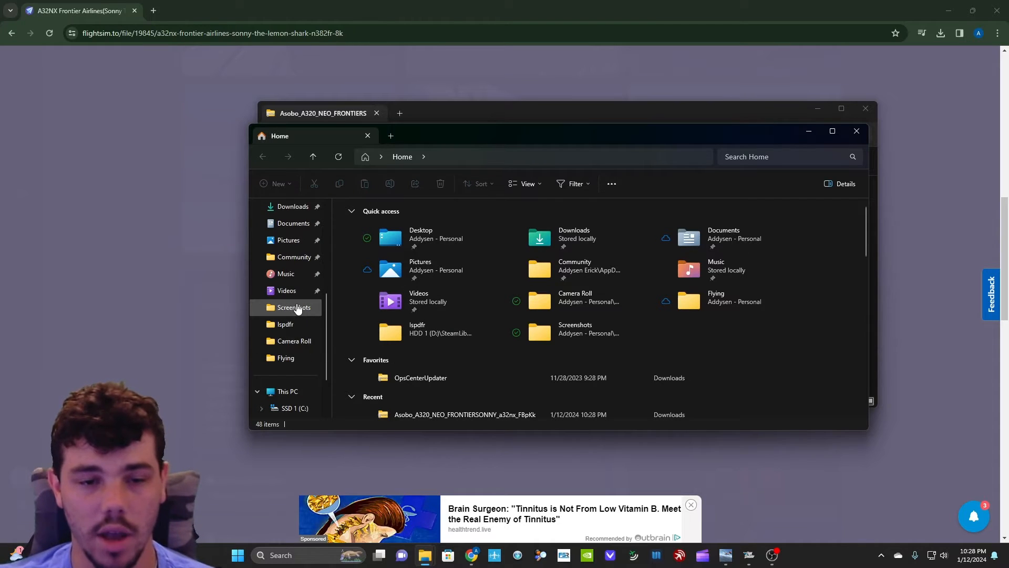
- Drag the Sonny livery folder from the downloaded zip into the MSFS Community folder via Quick access
click(294, 256)
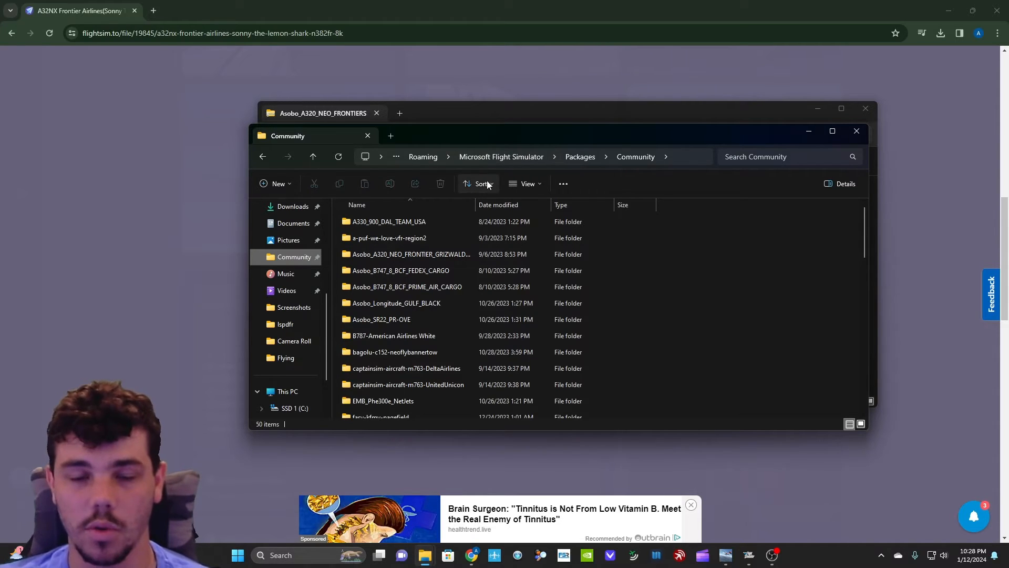
click(387, 222)
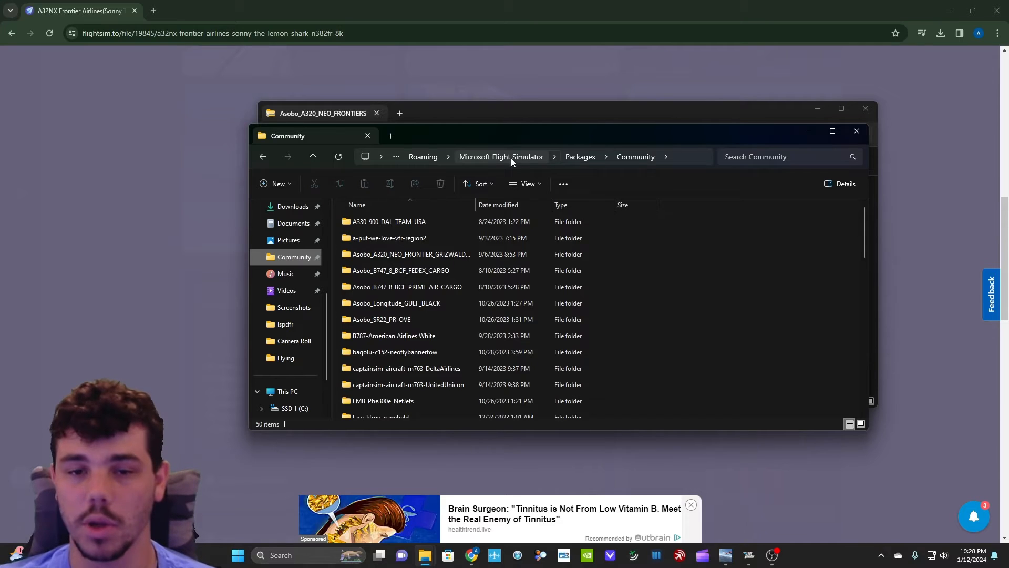
click(388, 222)
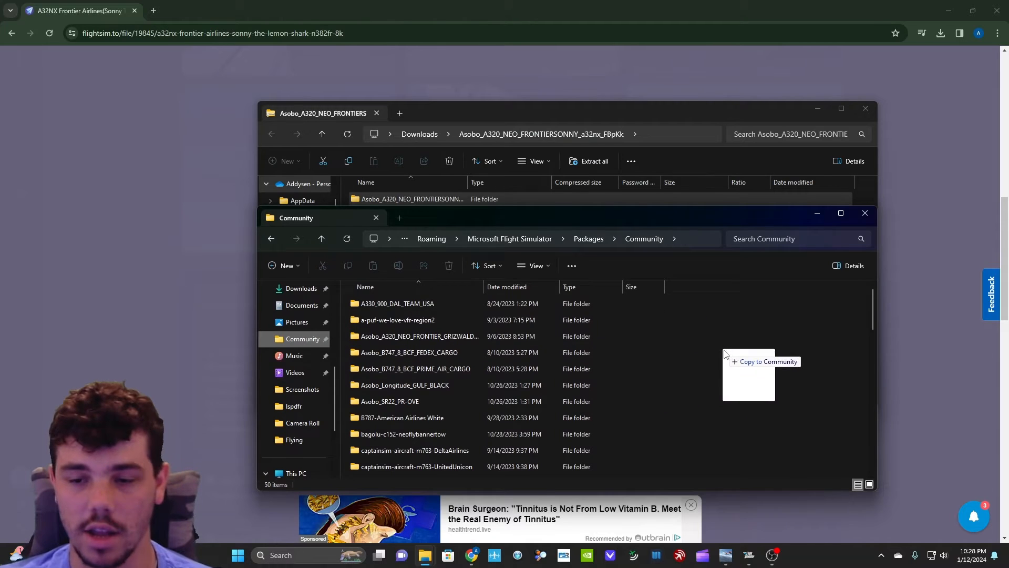
click(763, 360)
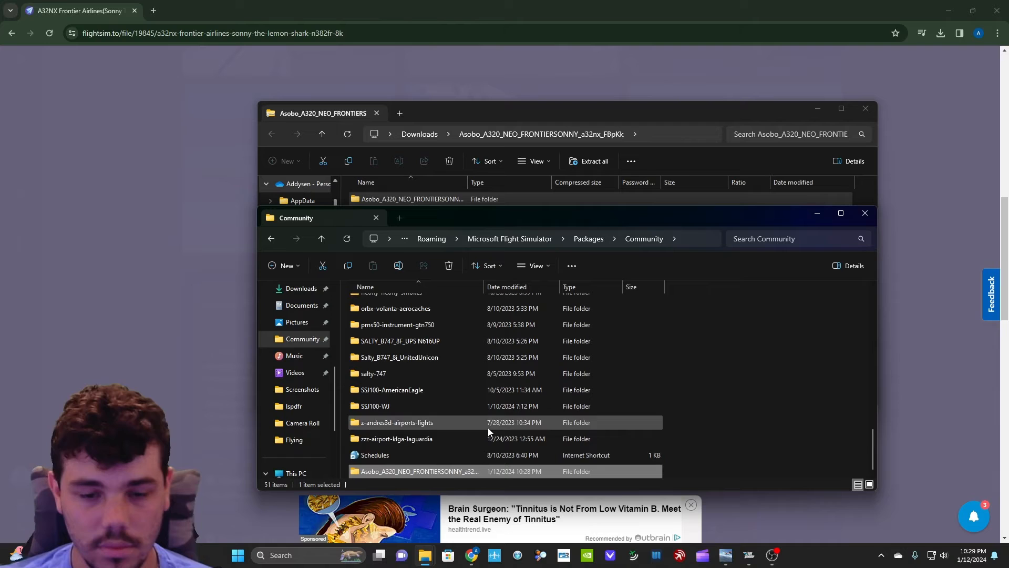
click(865, 213)
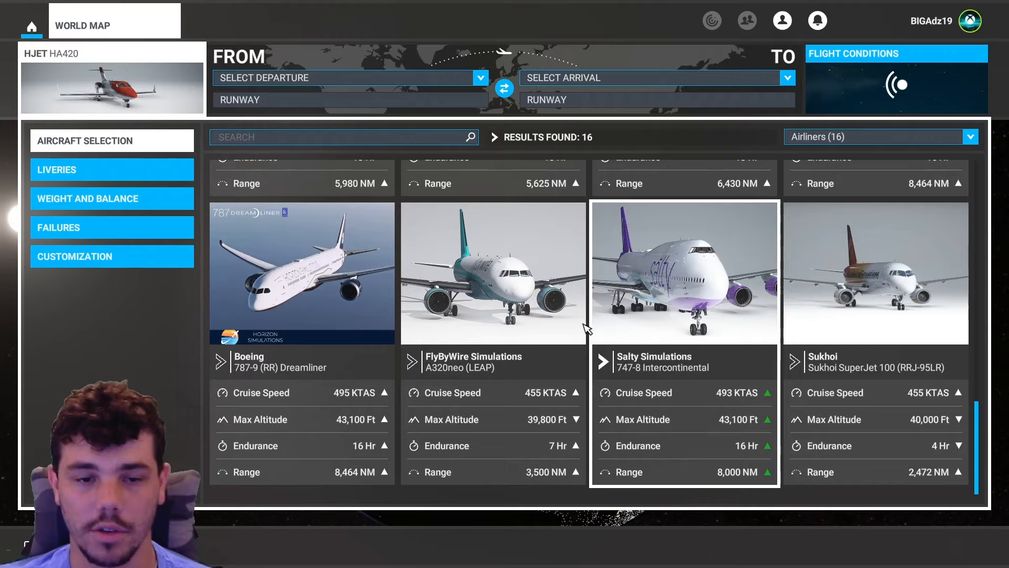
- Select the FlyByWire A320neo (LEAP) in aircraft selection and scroll its livery options
click(492, 273)
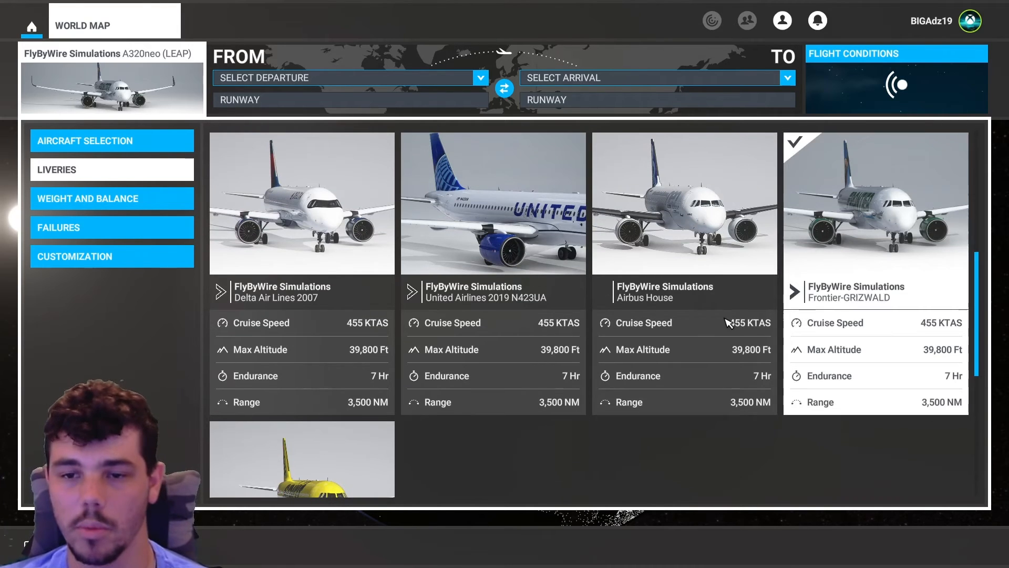
scroll(down, 3)
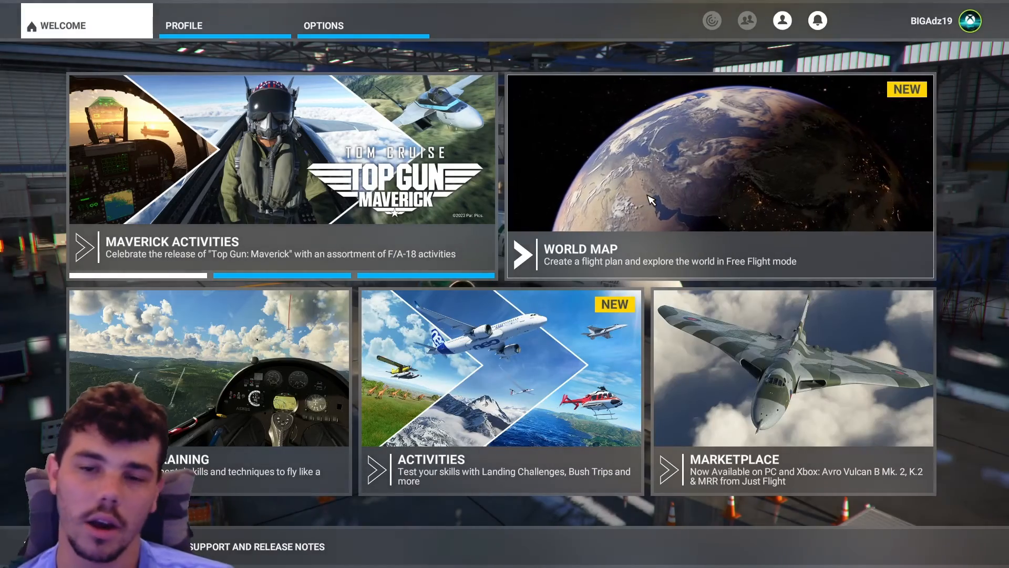
- From the World Map, select the Frontier-SONNY livery in the A320neo's Liveries list
click(719, 254)
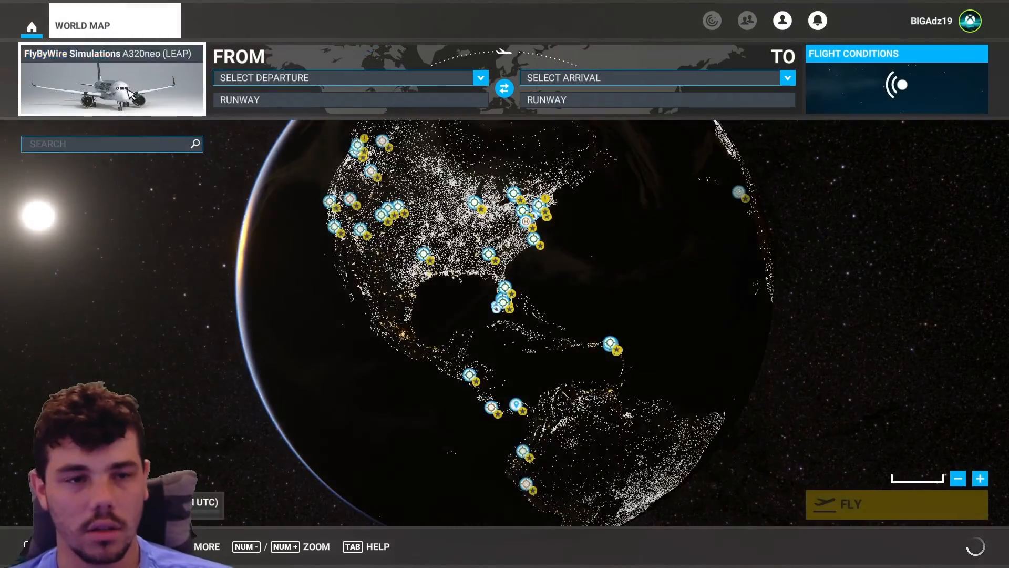
click(112, 81)
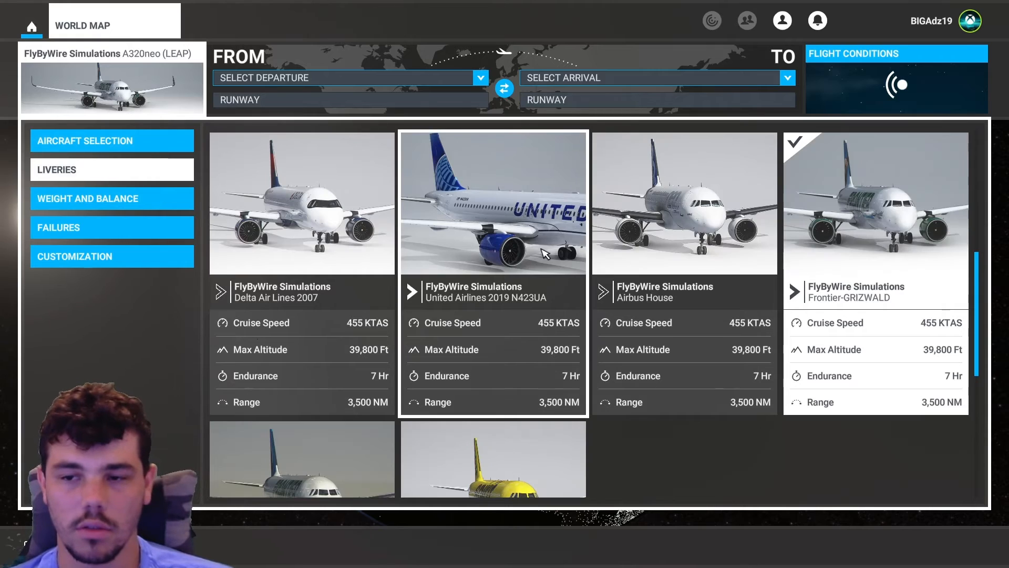
scroll(down, 3)
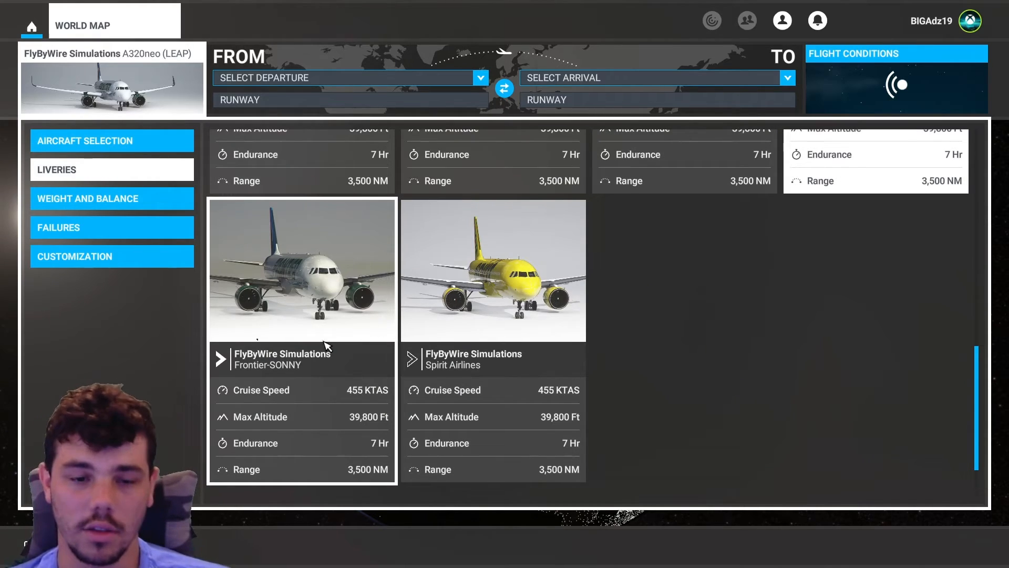
click(302, 269)
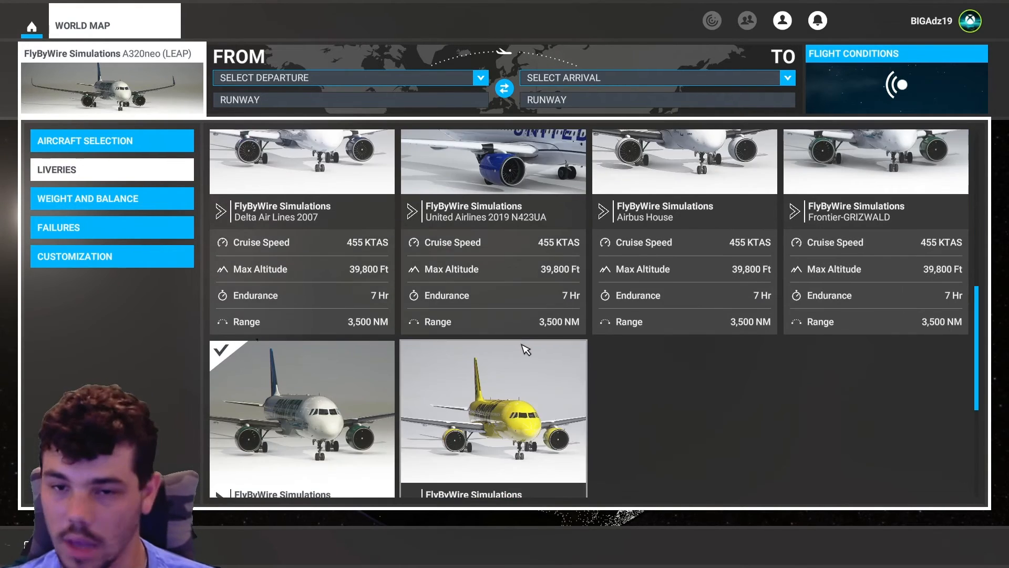
scroll(down, 3)
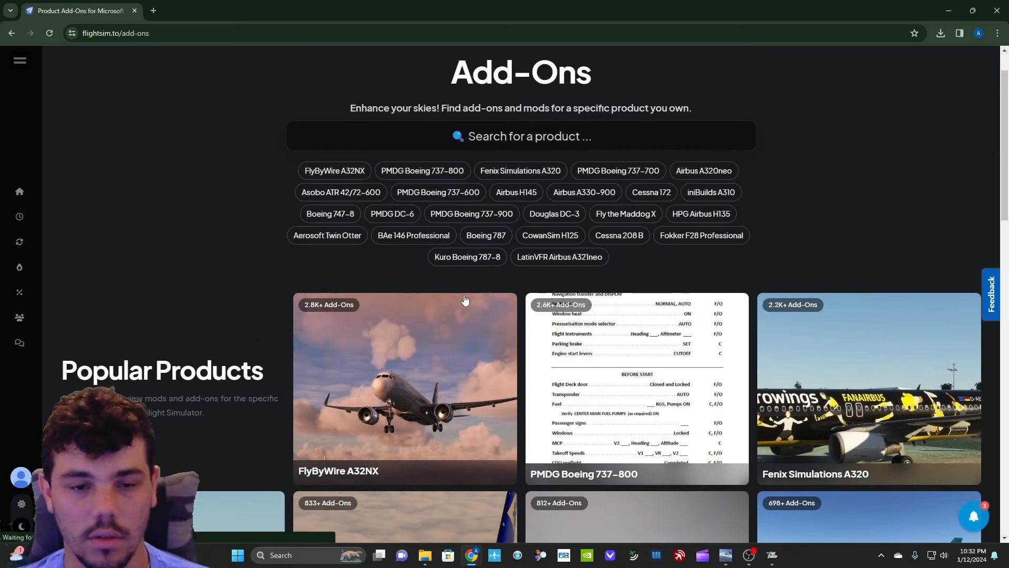
- Scroll to Popular Products and enter the FlyByWire A32NX add-ons collection
scroll(down, 3)
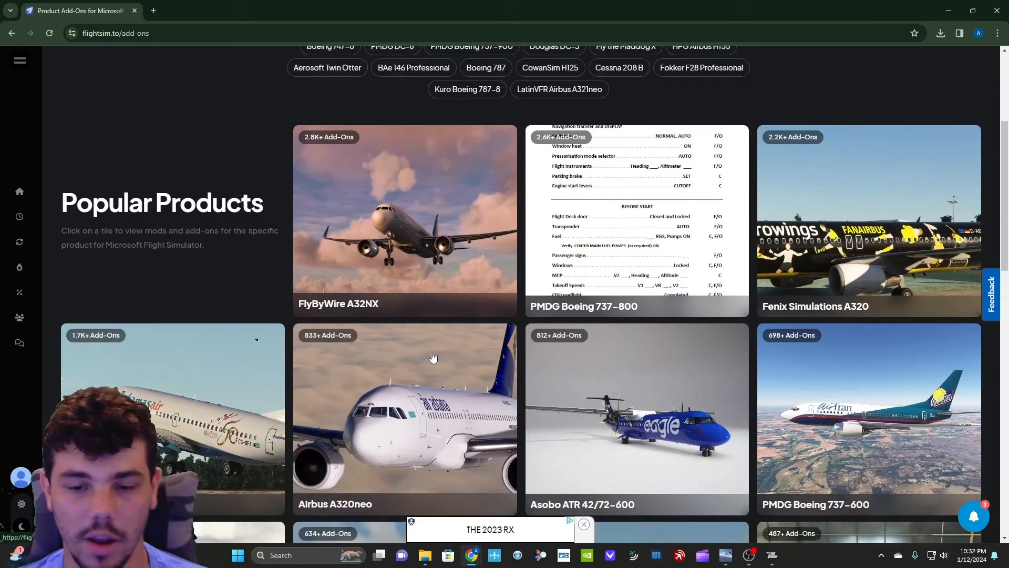
scroll(down, 3)
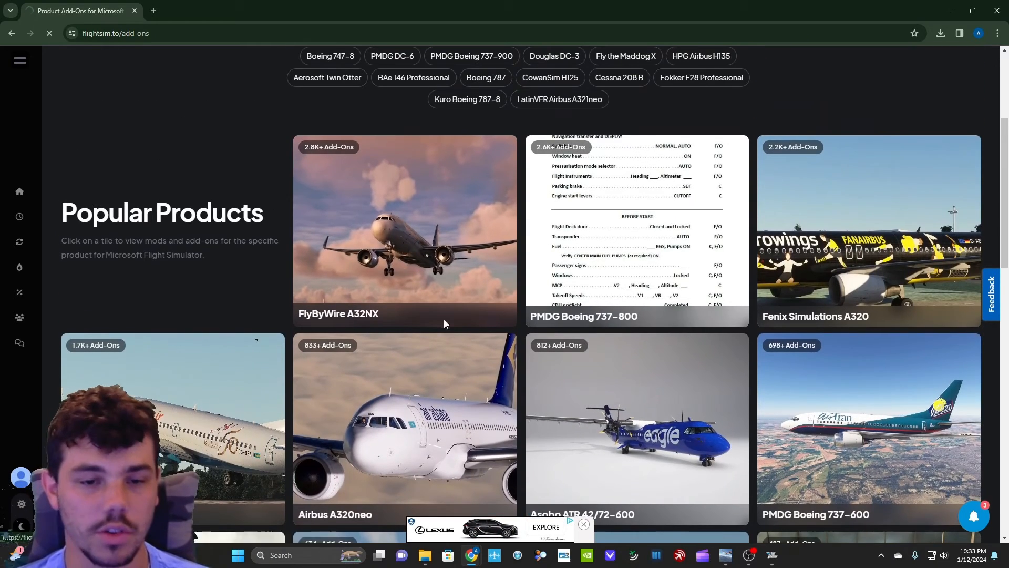
click(404, 232)
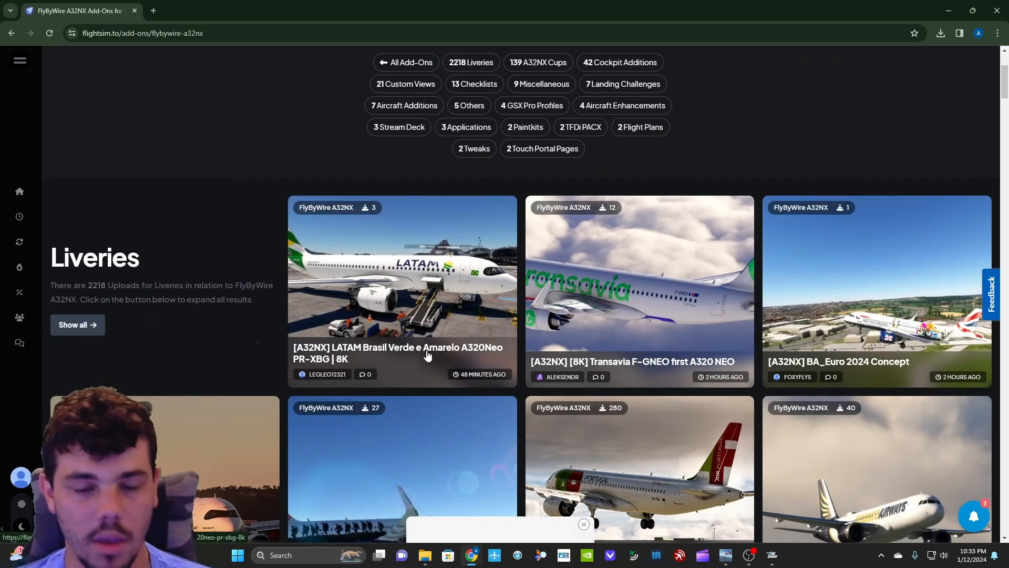
- Scroll through the A32NX Liveries, Cups, Cockpit Additions and Custom Views sections
scroll(down, 3)
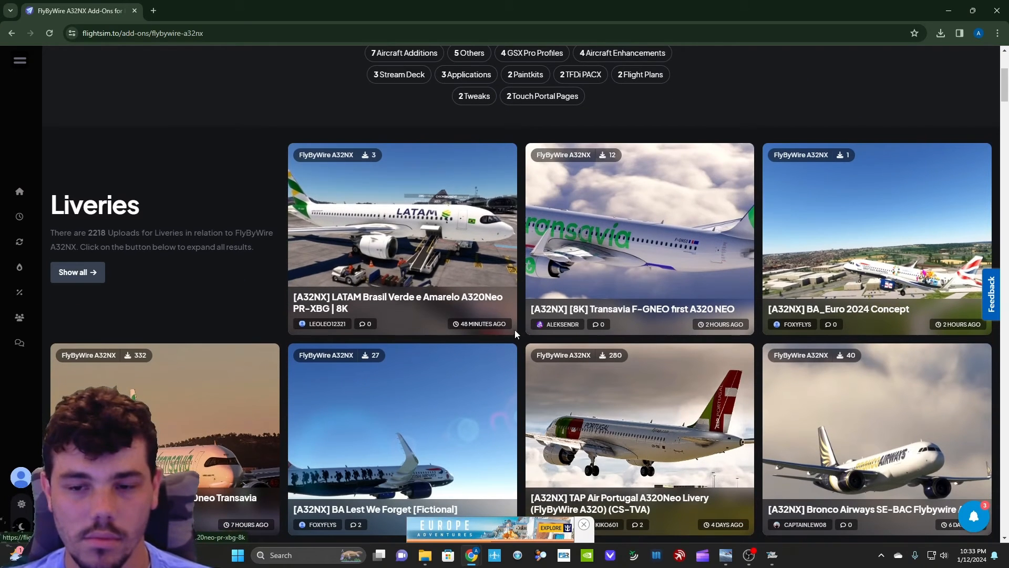
mouse_move(382, 282)
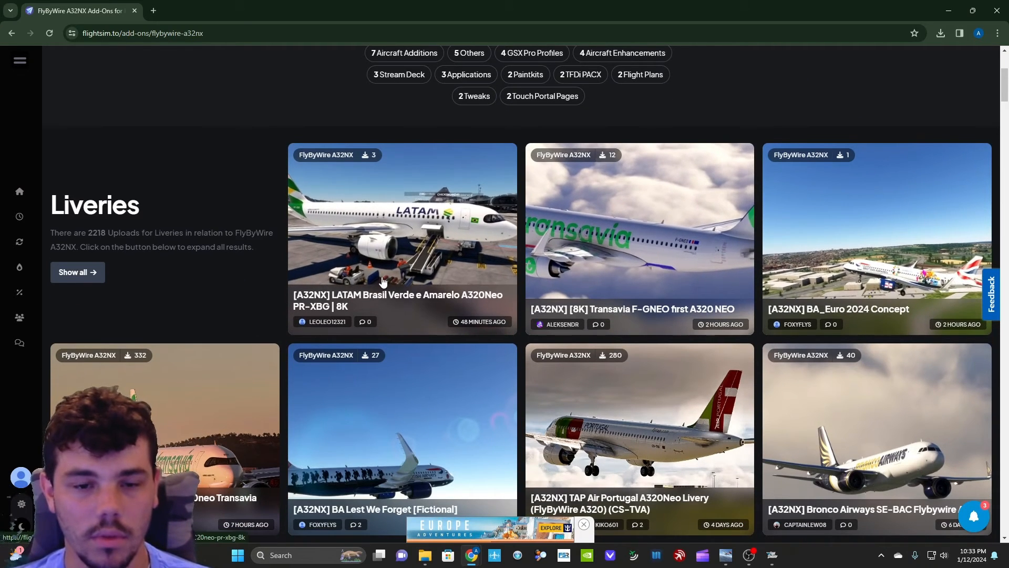
scroll(down, 3)
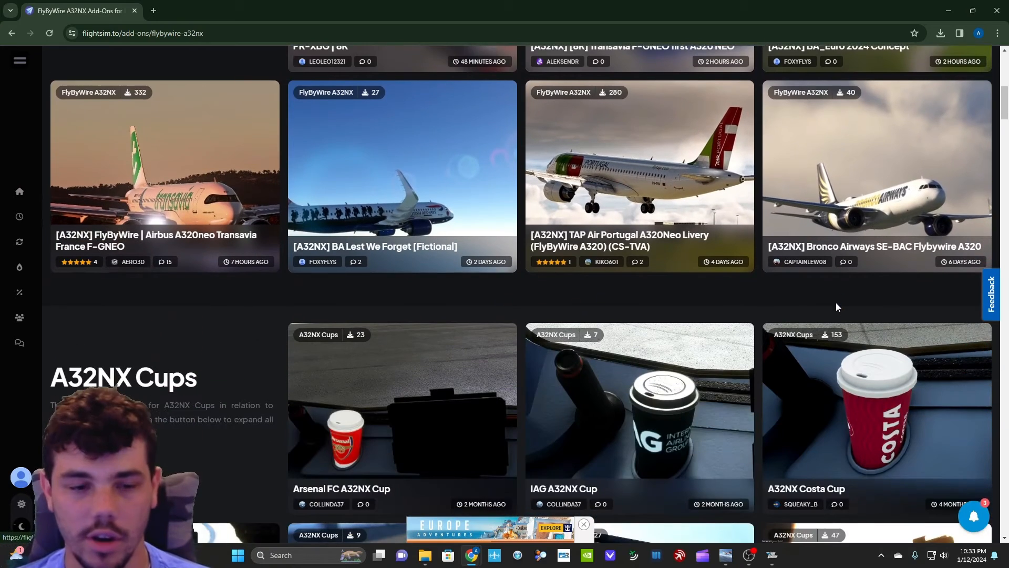
scroll(down, 3)
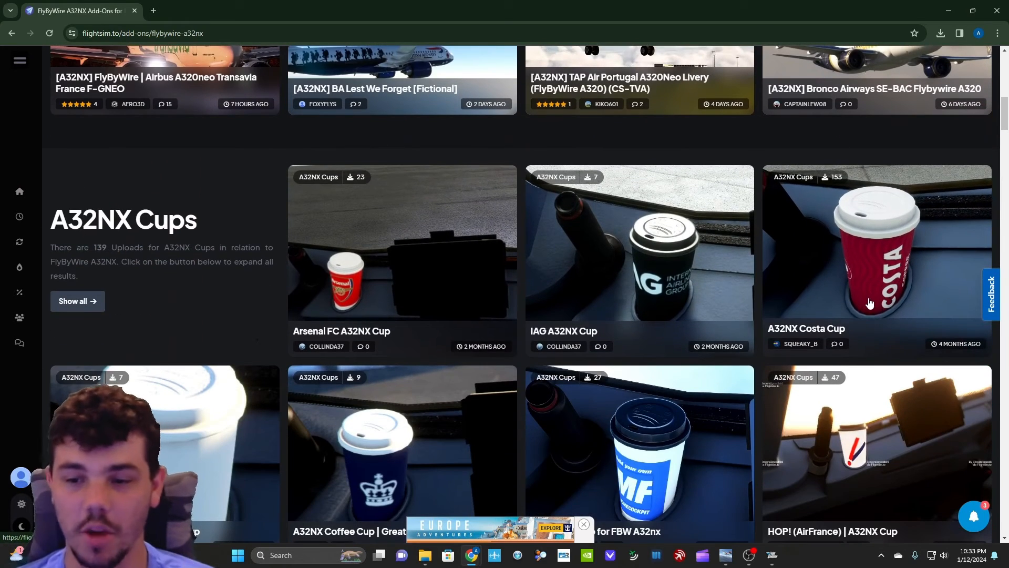
scroll(down, 3)
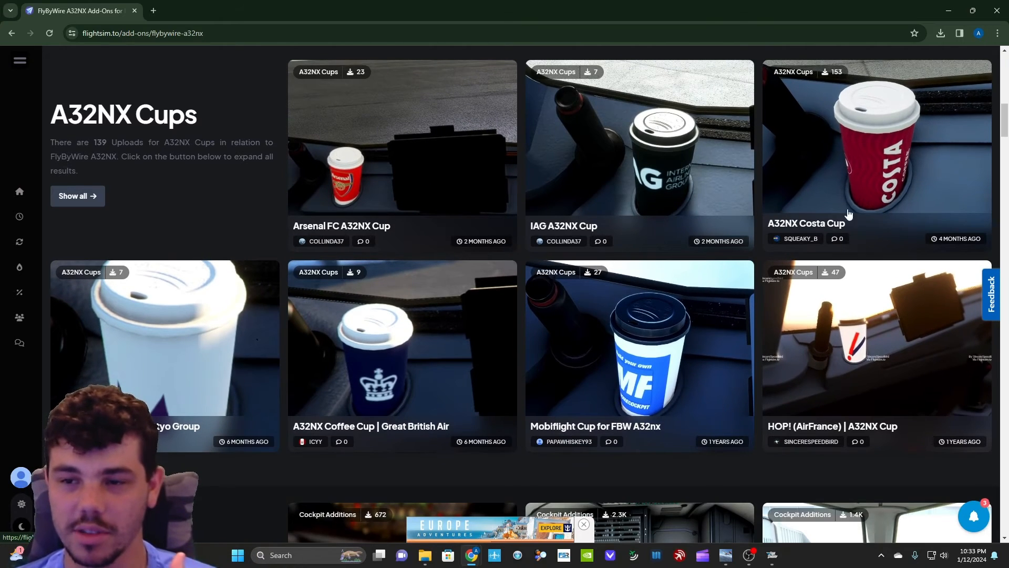
scroll(down, 3)
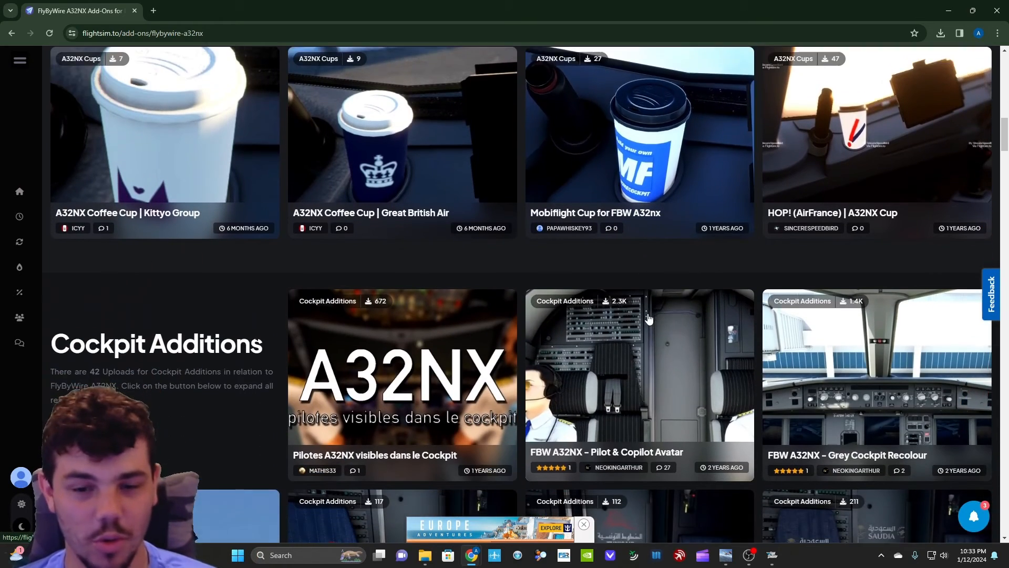
scroll(down, 3)
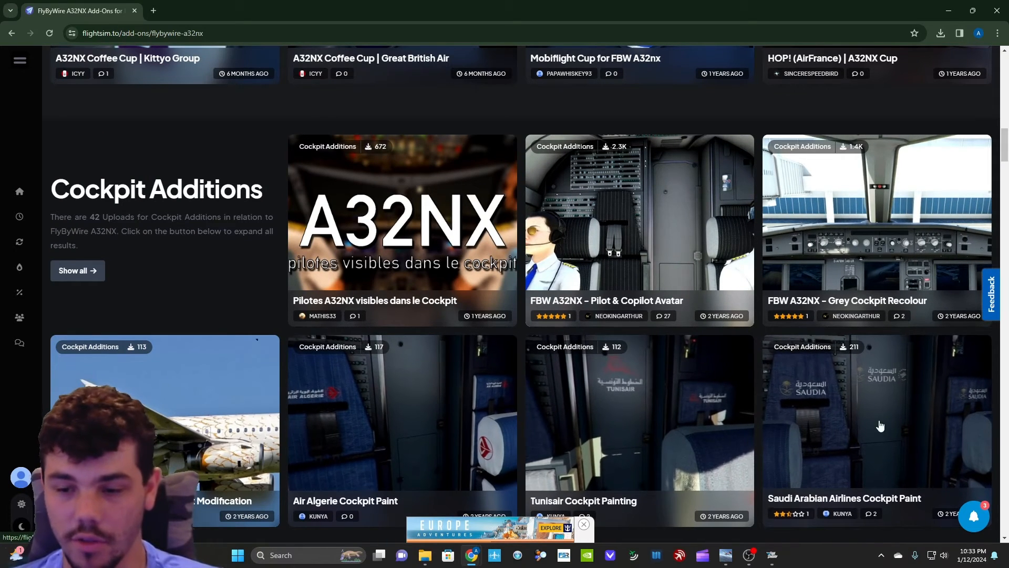
scroll(down, 3)
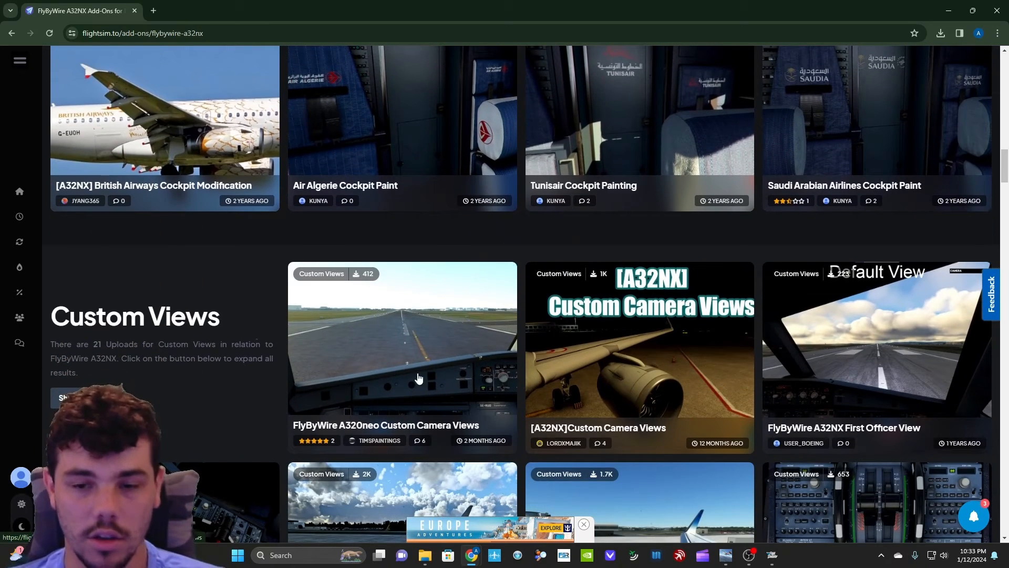
scroll(down, 3)
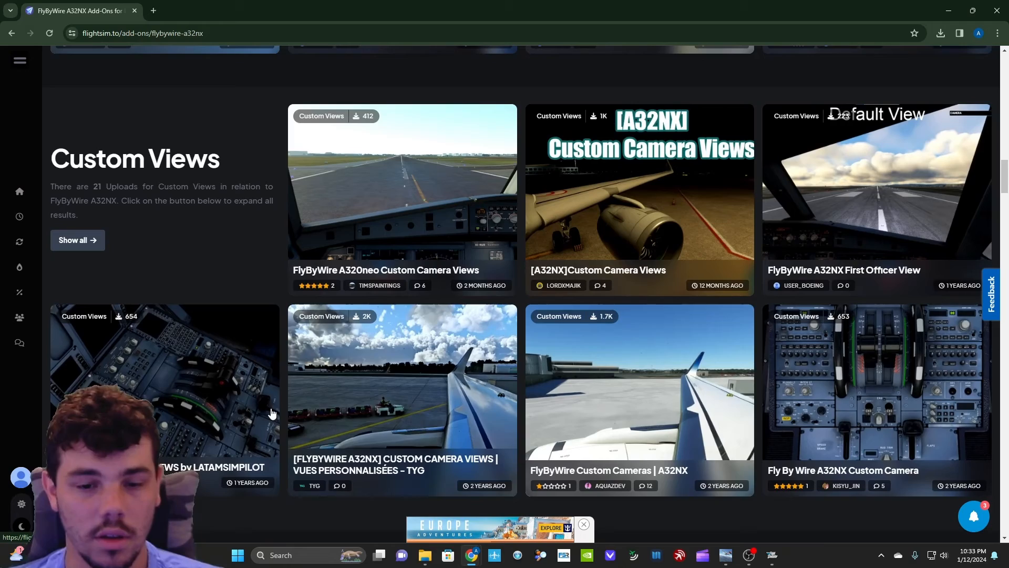
scroll(down, 3)
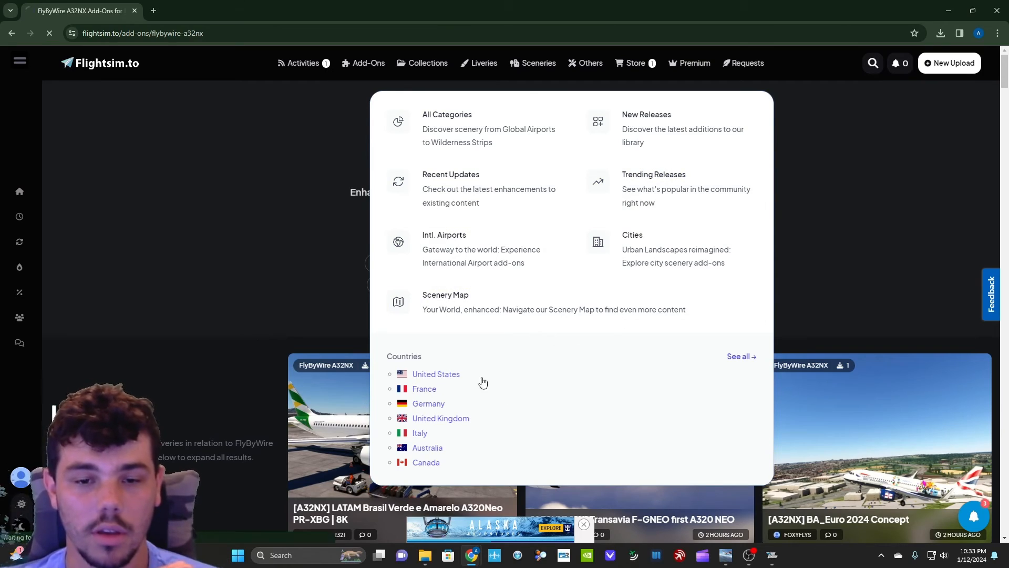
- Browse United States sceneries, including trending Honolulu, Los Angeles and Grand Canyon and recent releases
click(436, 374)
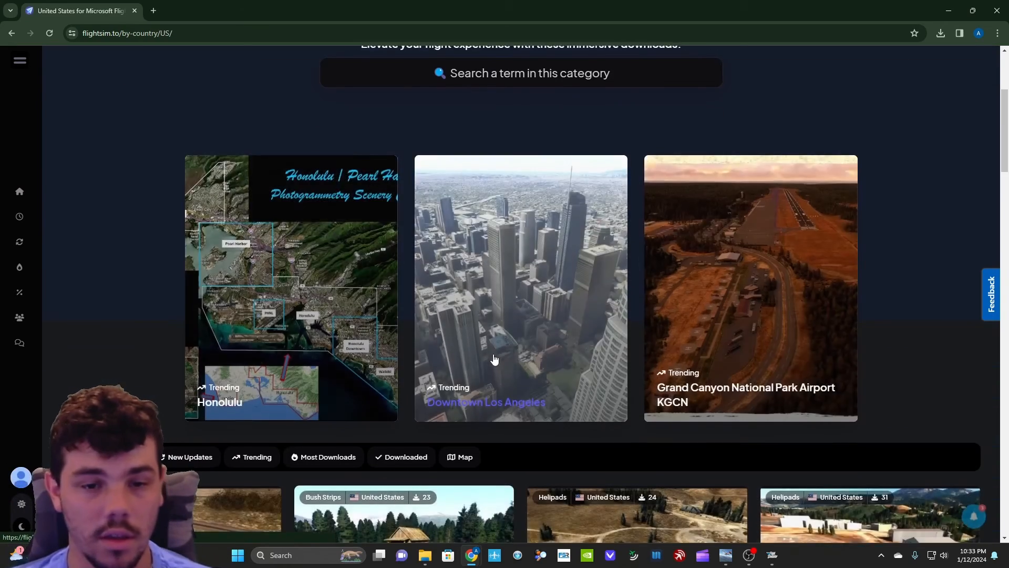
scroll(down, 3)
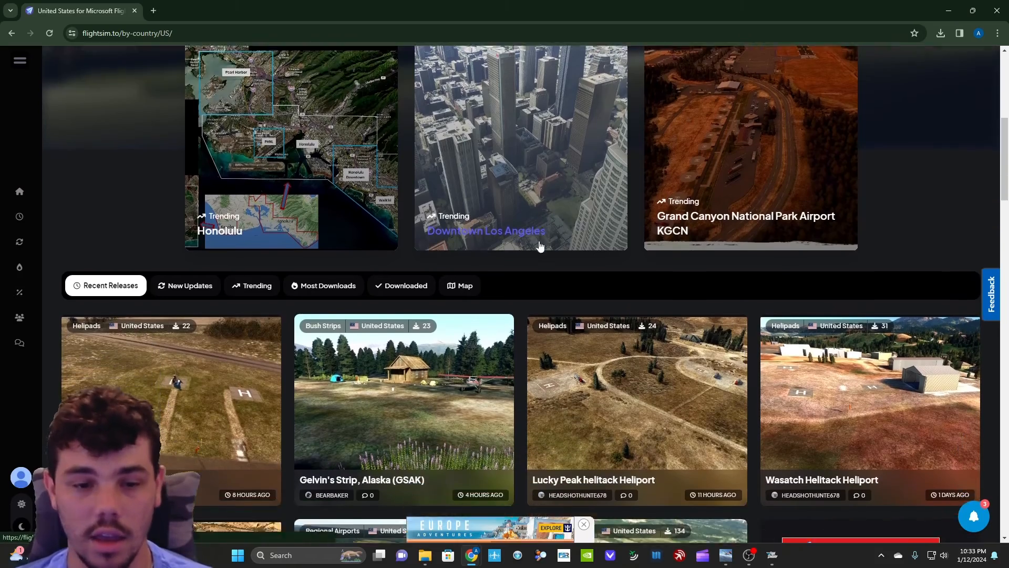
scroll(down, 3)
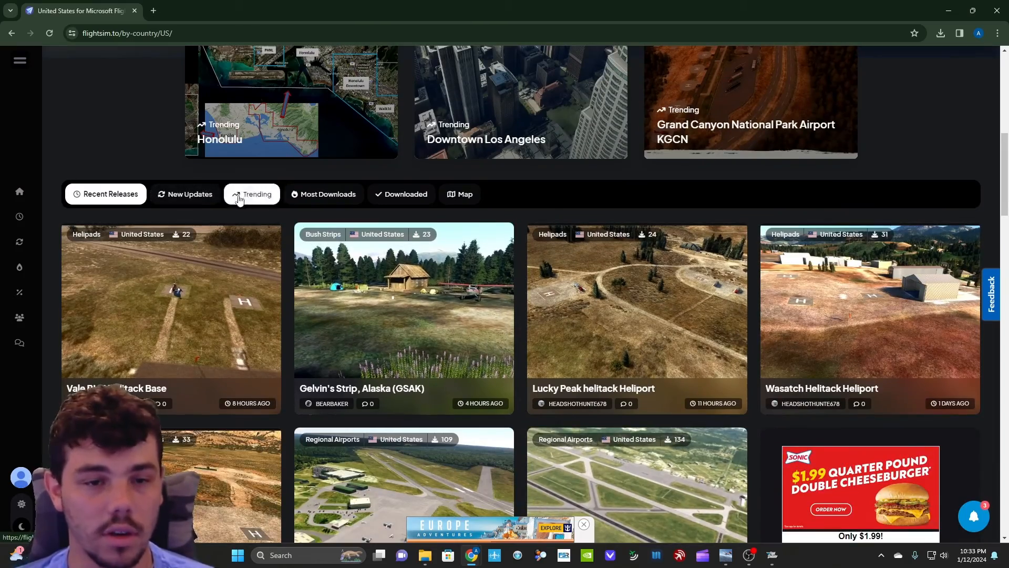
scroll(down, 3)
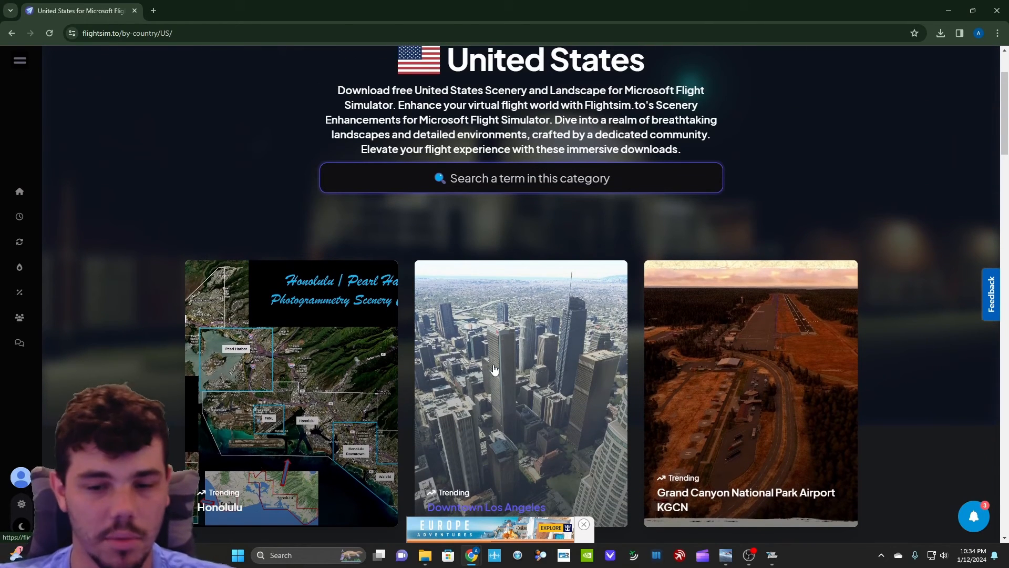
mouse_move(558, 333)
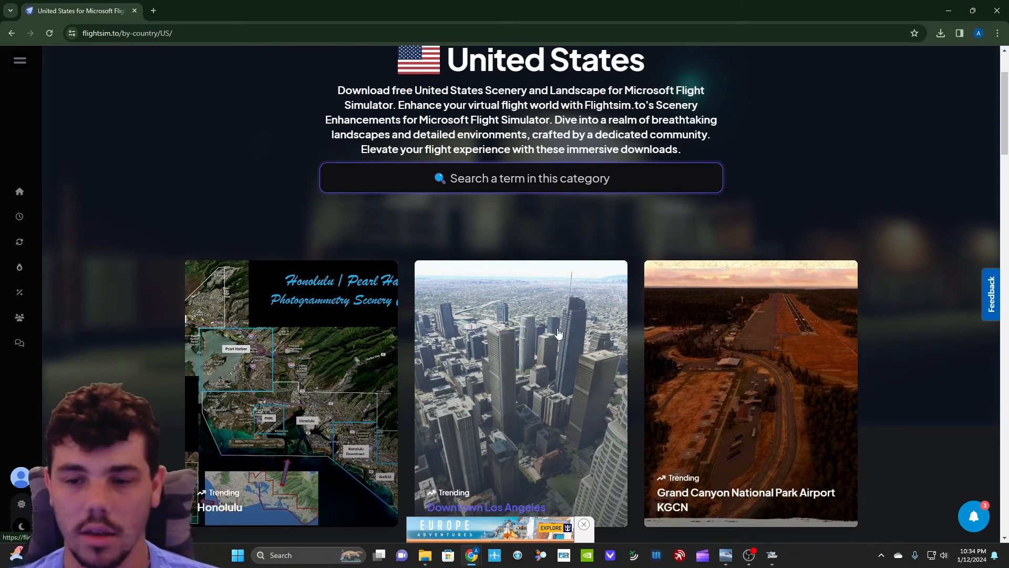
scroll(down, 3)
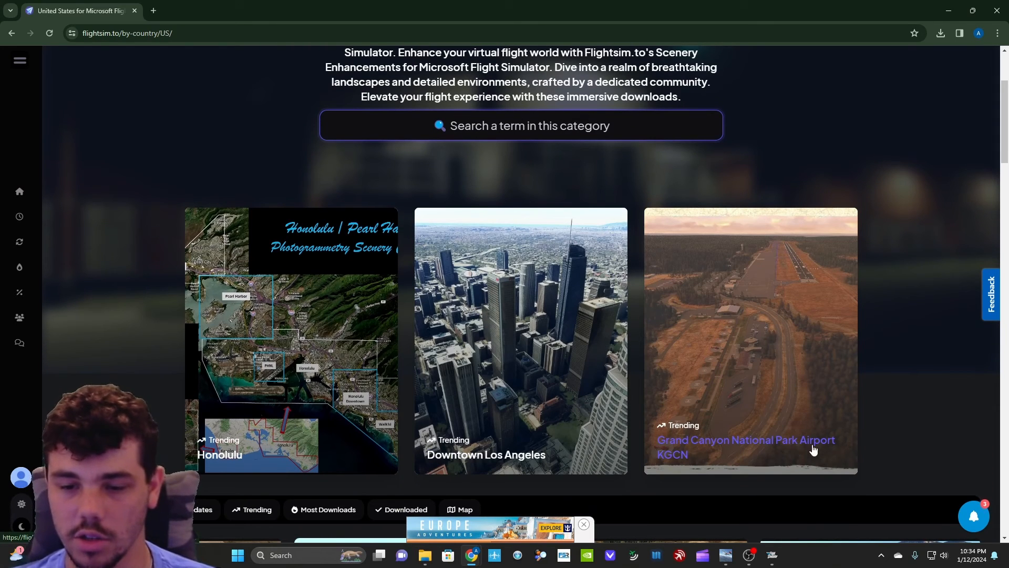
- View the Grand Canyon National Park Airport KGCN scenery page and its screenshots
click(747, 447)
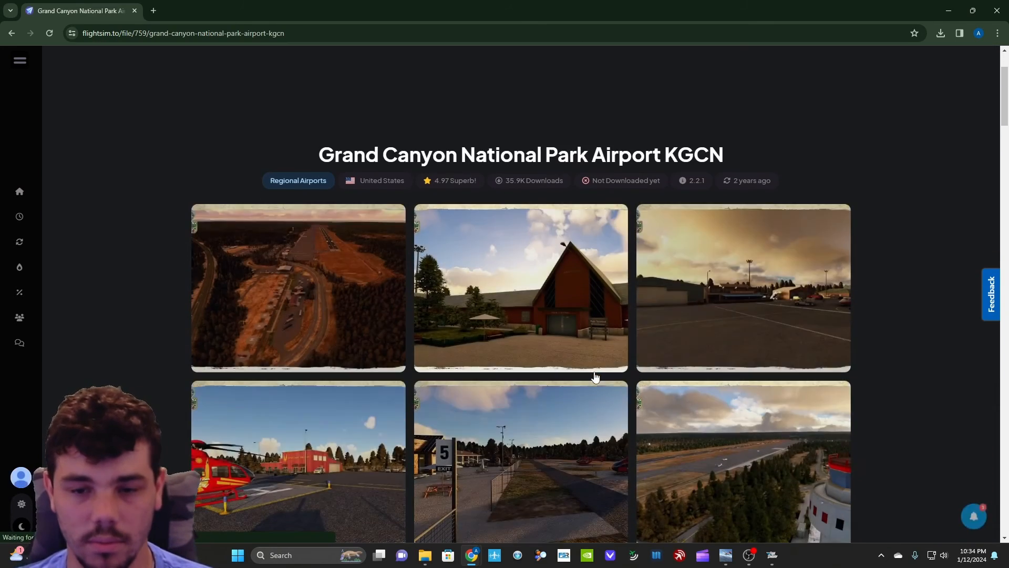
scroll(down, 3)
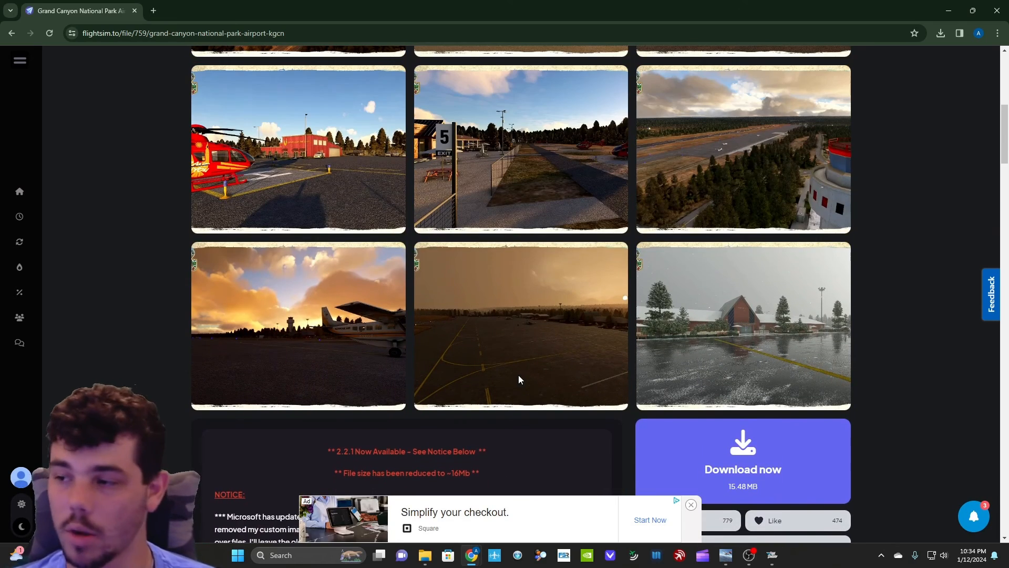
scroll(up, 3)
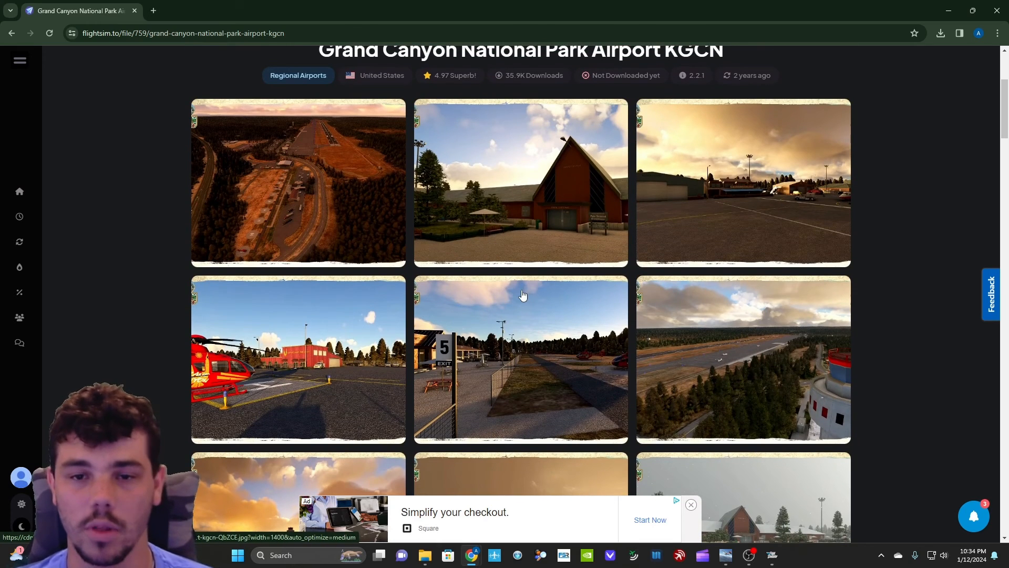
scroll(up, 3)
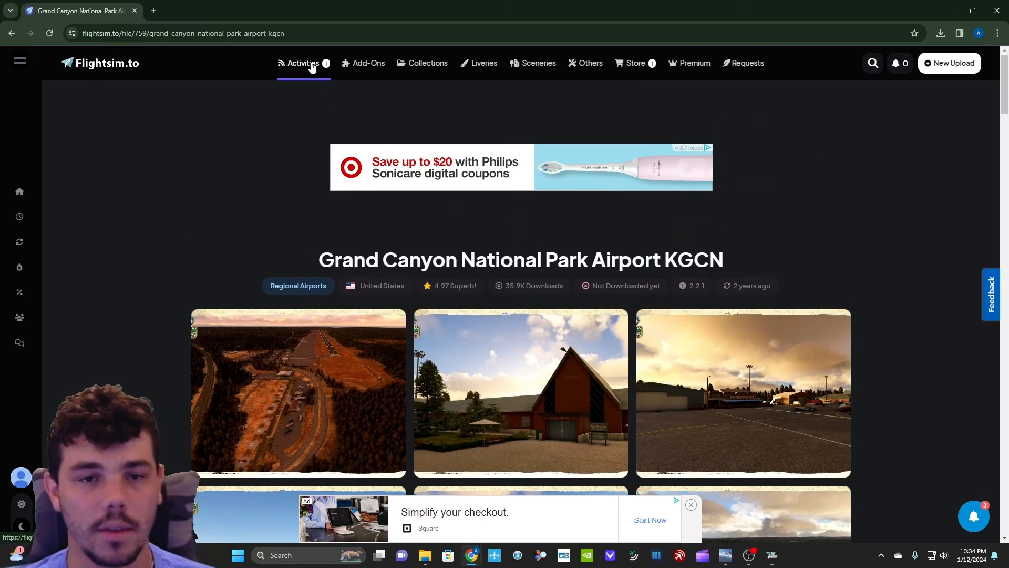
- Go to the Community Feed activities page
click(302, 63)
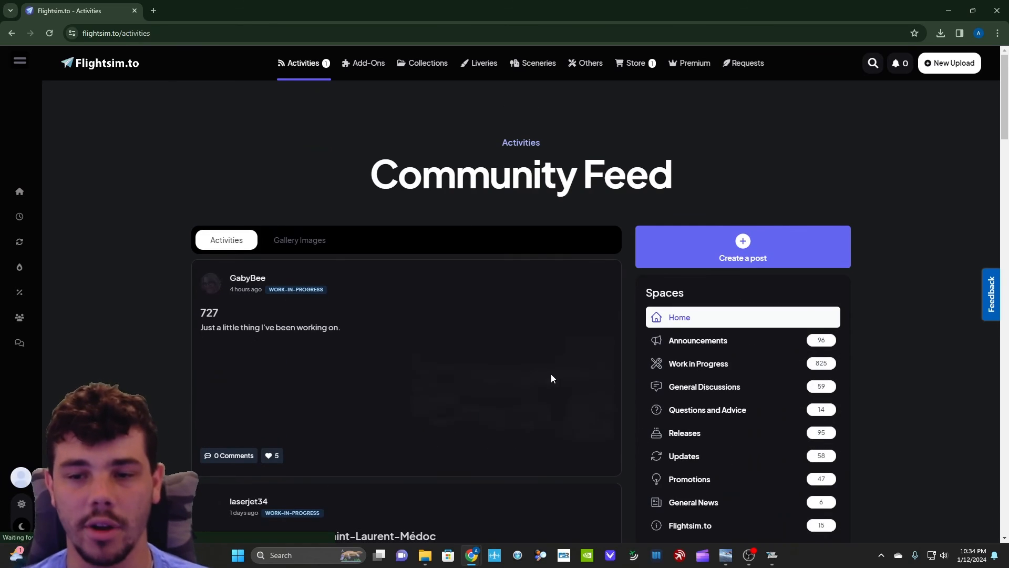